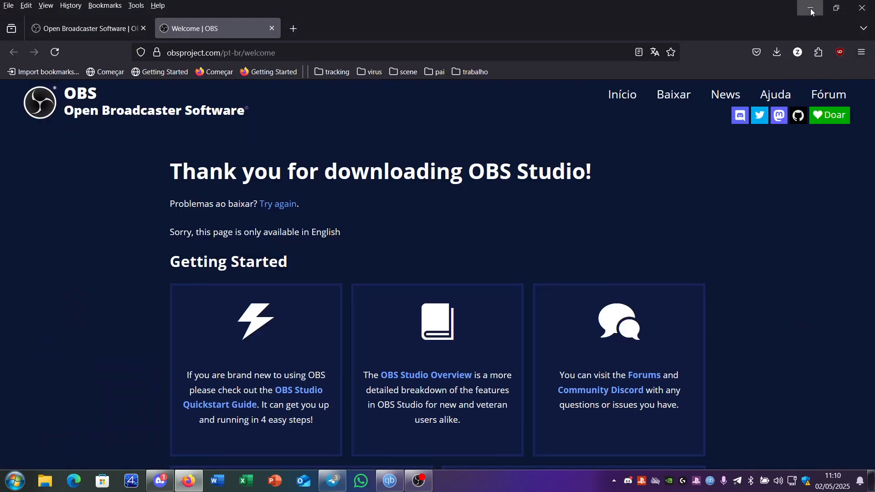
Minimize the Firefox OBS download page and select a desktop file to inspect it.
{"action": "left_click", "coordinate": [810, 8]}
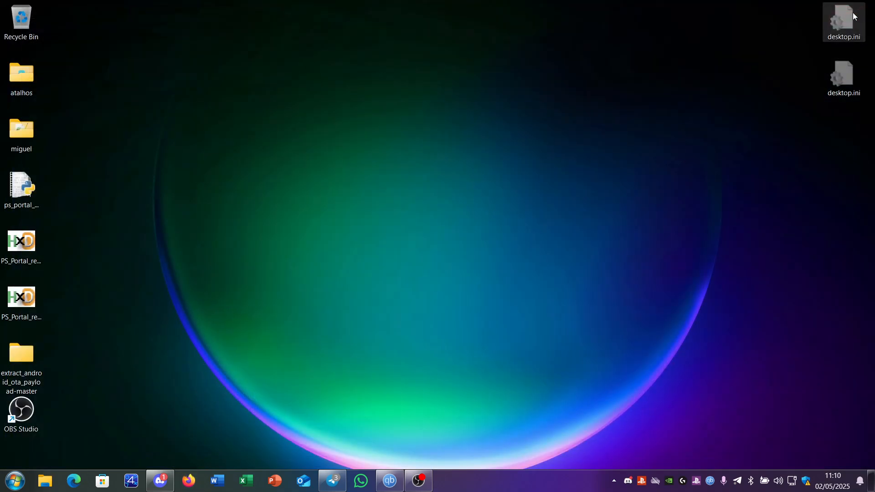
{"action": "mouse_move", "coordinate": [163, 209]}
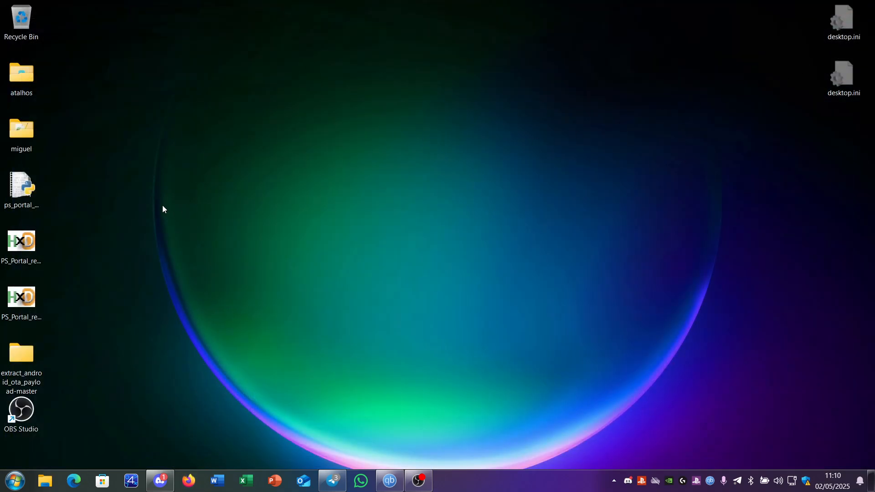
{"action": "left_click", "coordinate": [21, 187]}
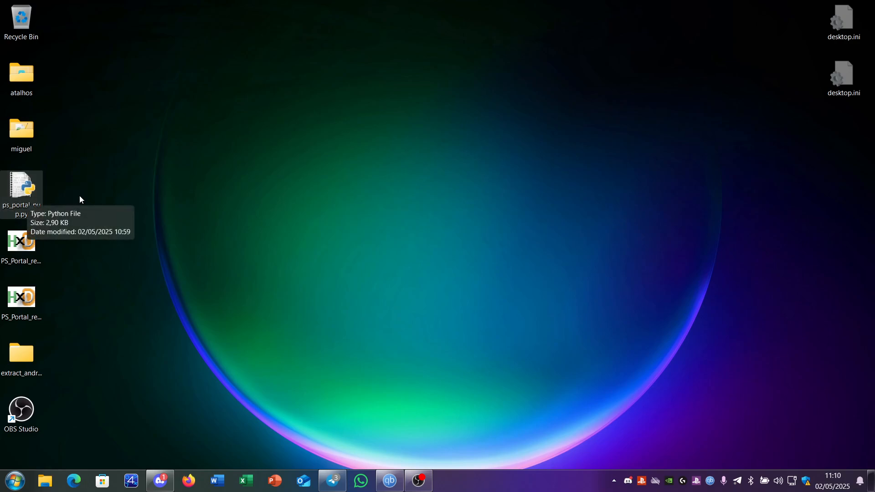
{"action": "mouse_move", "coordinate": [23, 201]}
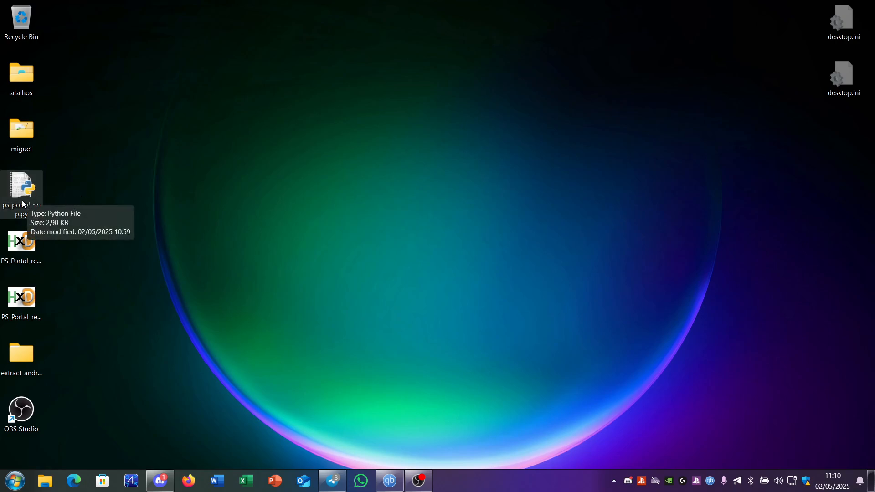
{"action": "mouse_move", "coordinate": [47, 352]}
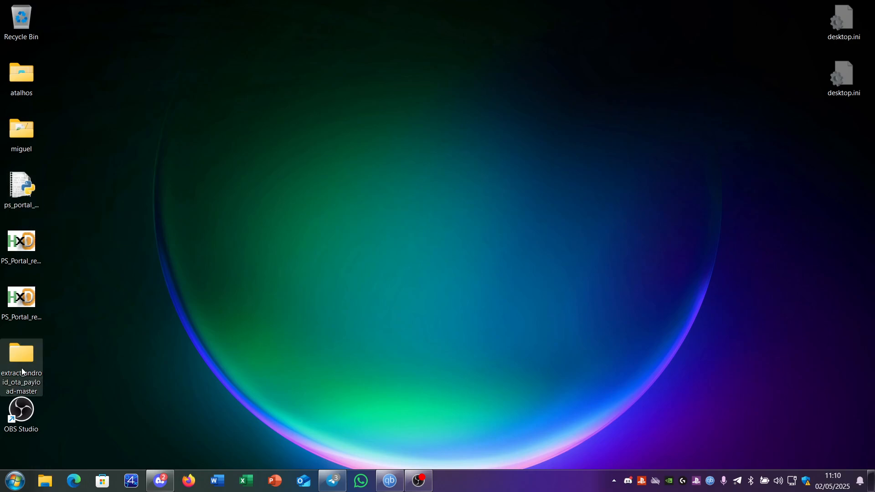
{"action": "mouse_move", "coordinate": [22, 374]}
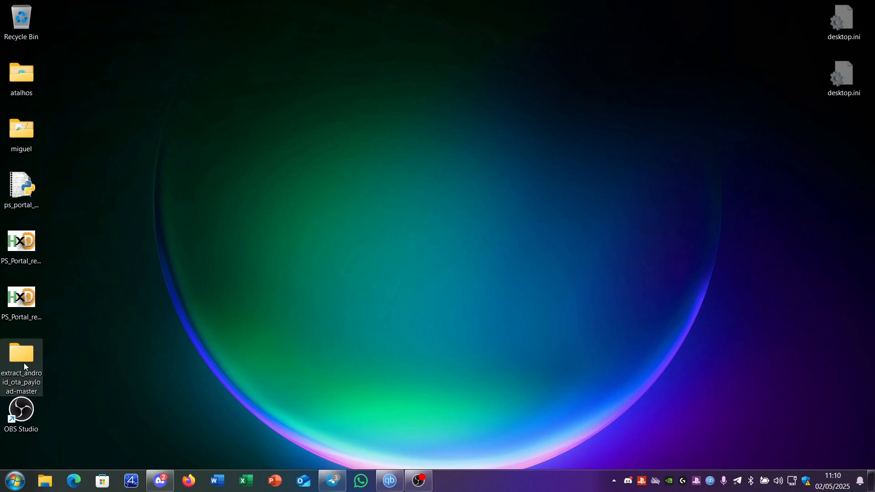
{"action": "mouse_move", "coordinate": [22, 357]}
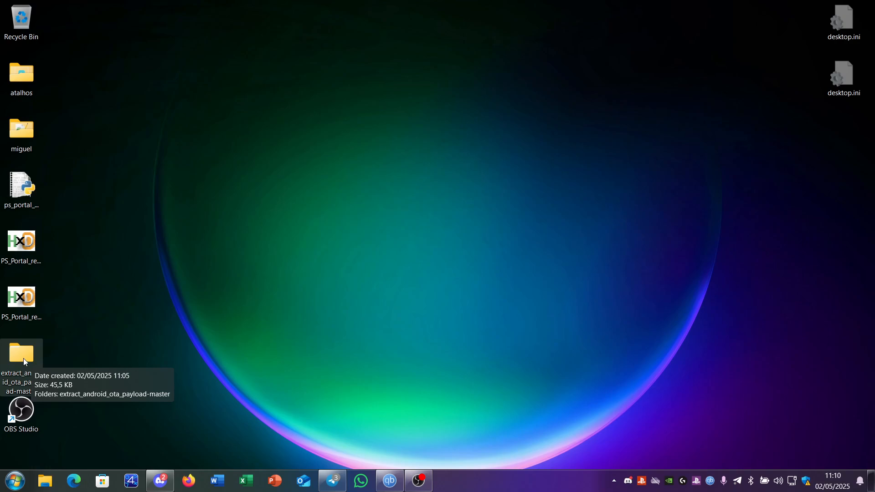
{"action": "mouse_move", "coordinate": [37, 365]}
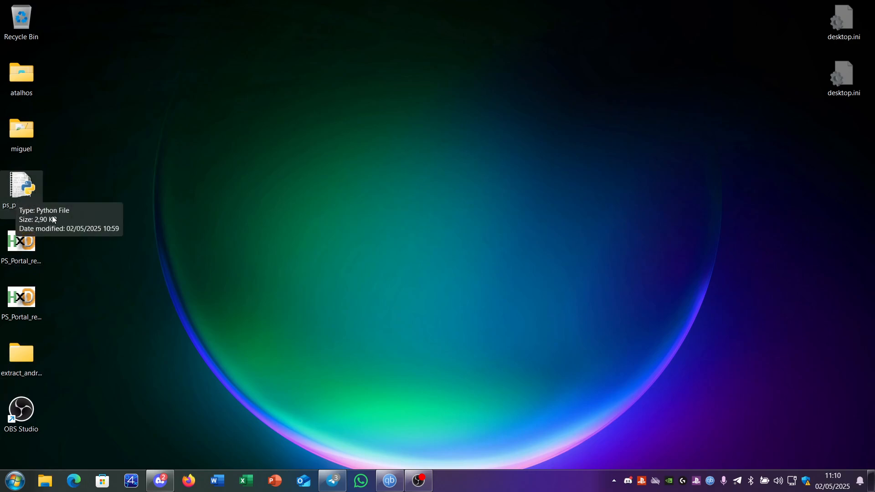
{"action": "mouse_move", "coordinate": [22, 202]}
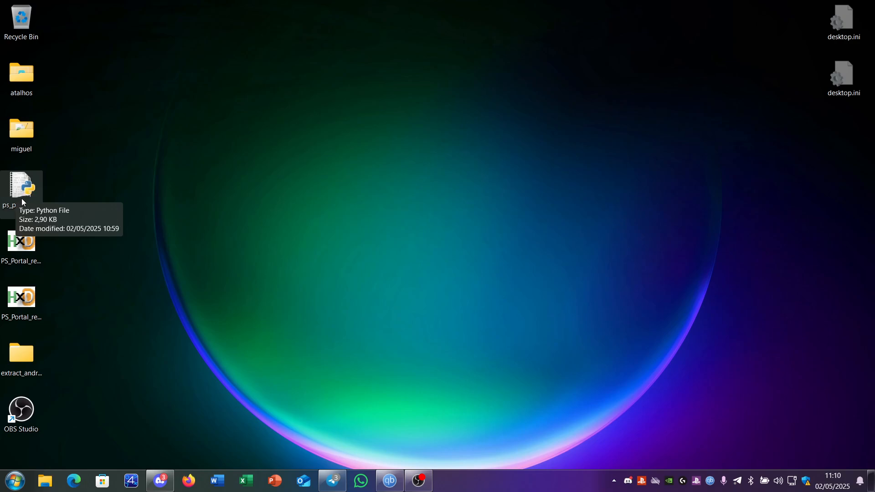
{"action": "mouse_move", "coordinate": [134, 238]}
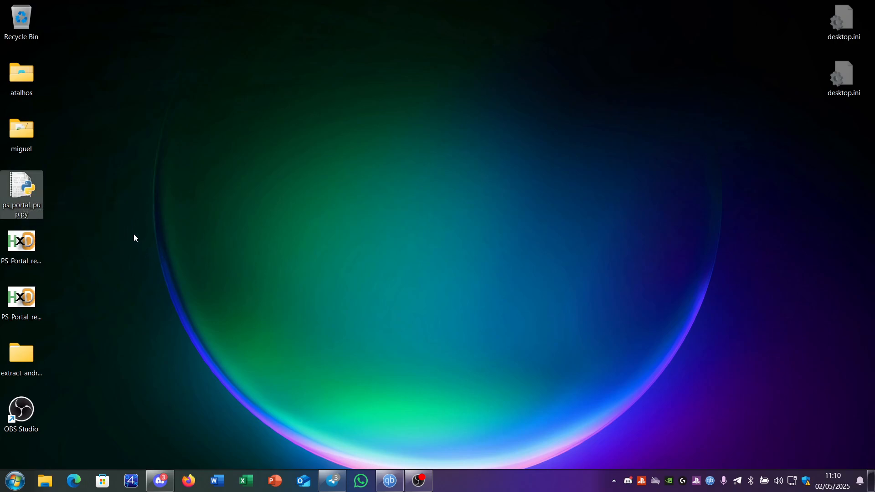
{"action": "mouse_move", "coordinate": [21, 246]}
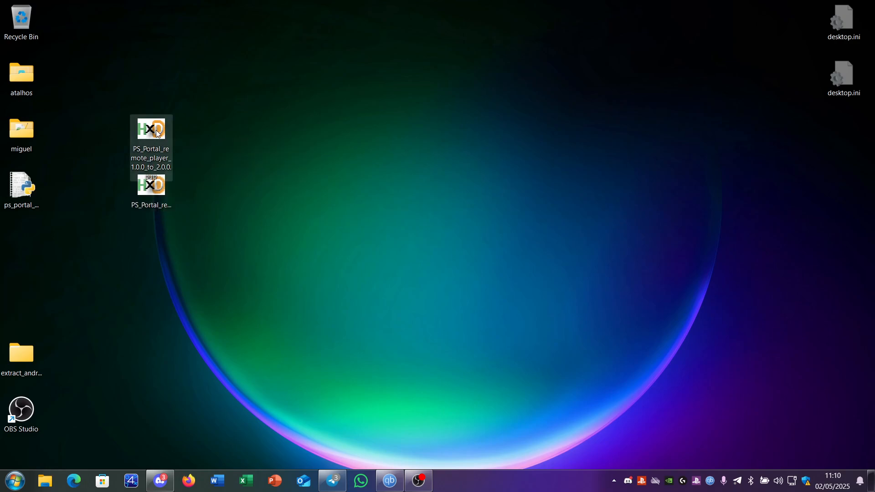
{"action": "mouse_move", "coordinate": [150, 134]}
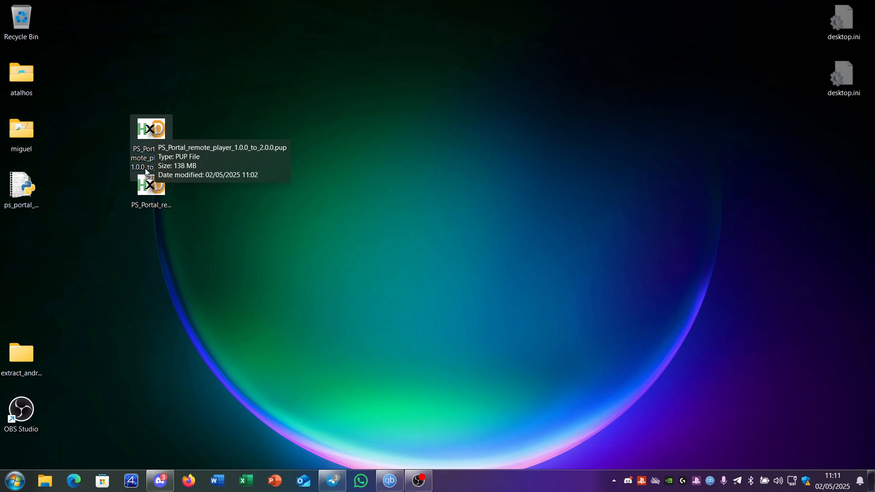
{"action": "mouse_move", "coordinate": [232, 202]}
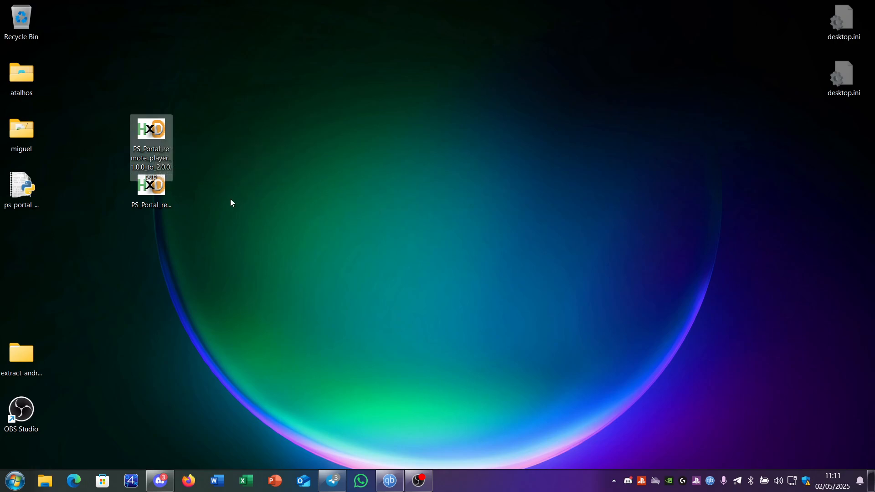
{"action": "mouse_move", "coordinate": [151, 184]}
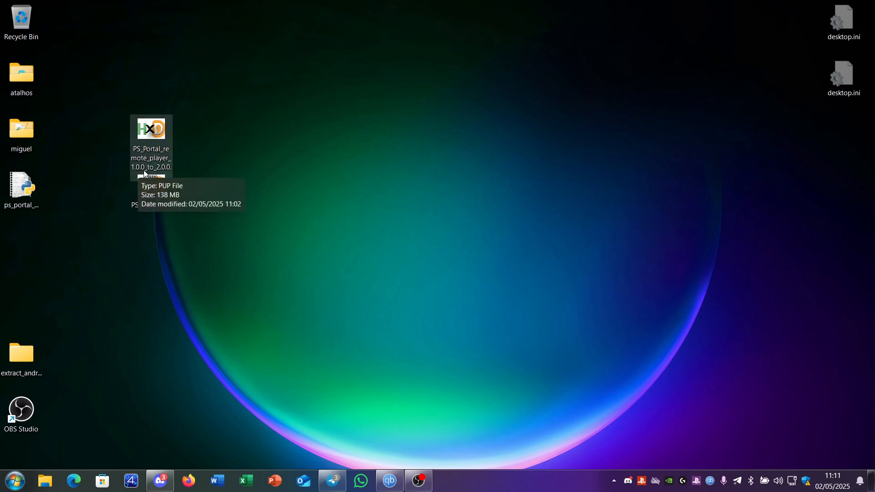
{"action": "mouse_move", "coordinate": [171, 174]}
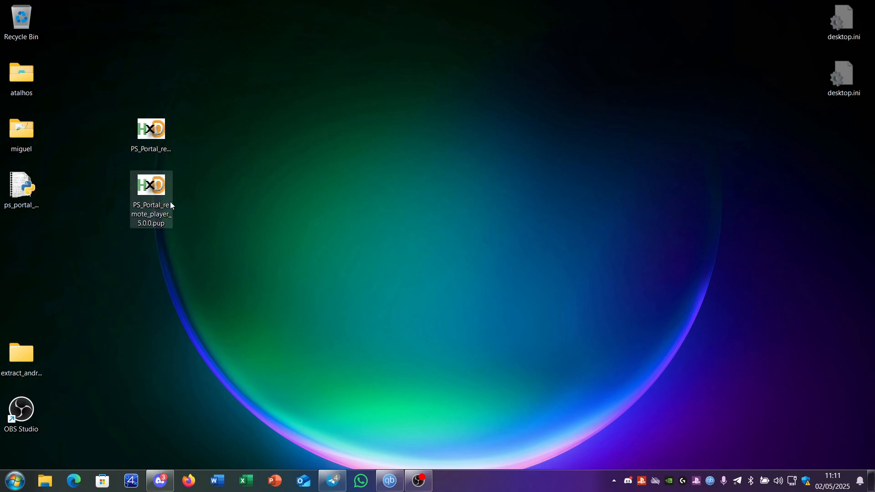
{"action": "mouse_move", "coordinate": [151, 193]}
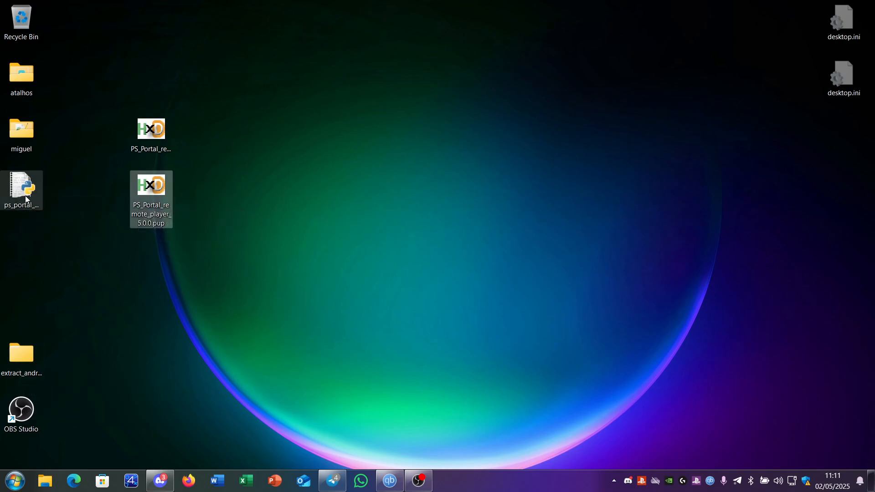
Drag ps_portal_pup.py beside the two .pup update files and bring up the desktop context menu.
{"action": "left_click_drag", "start_coordinate": [21, 190], "coordinate": [194, 139]}
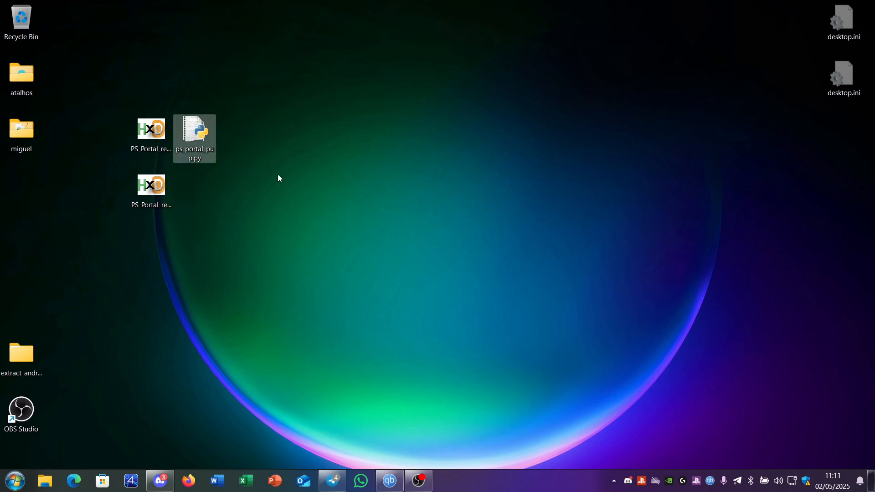
{"action": "right_click", "coordinate": [279, 179]}
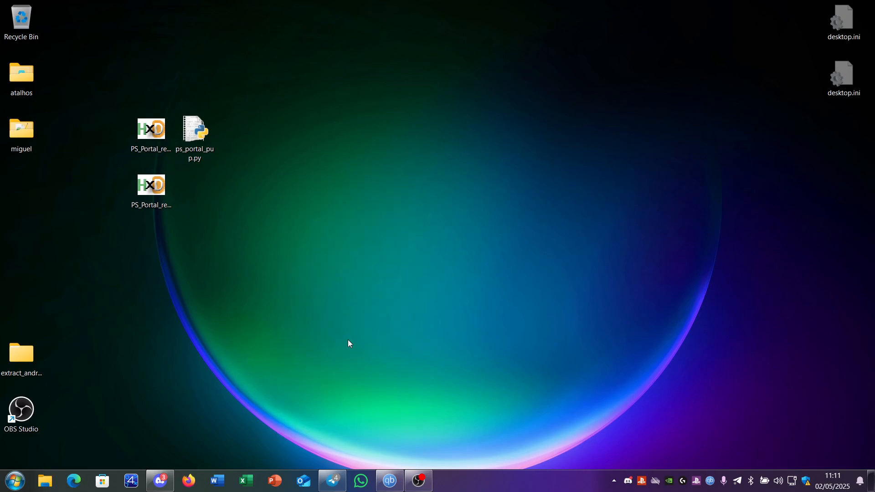
Run python3 ps_portal_pup.py on PS_Portal_remote_player_1.0.0 .pup in a Linux shell on the Desktop.
{"action": "left_click", "coordinate": [447, 480]}
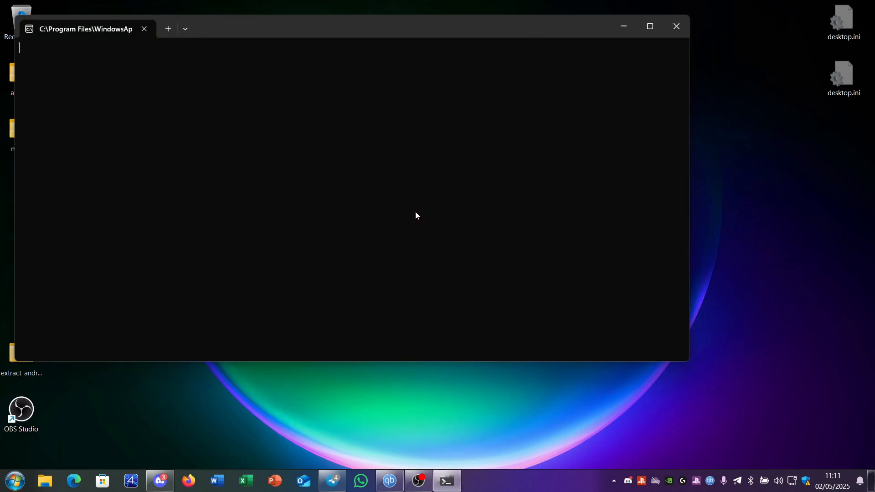
{"action": "mouse_move", "coordinate": [323, 86]}
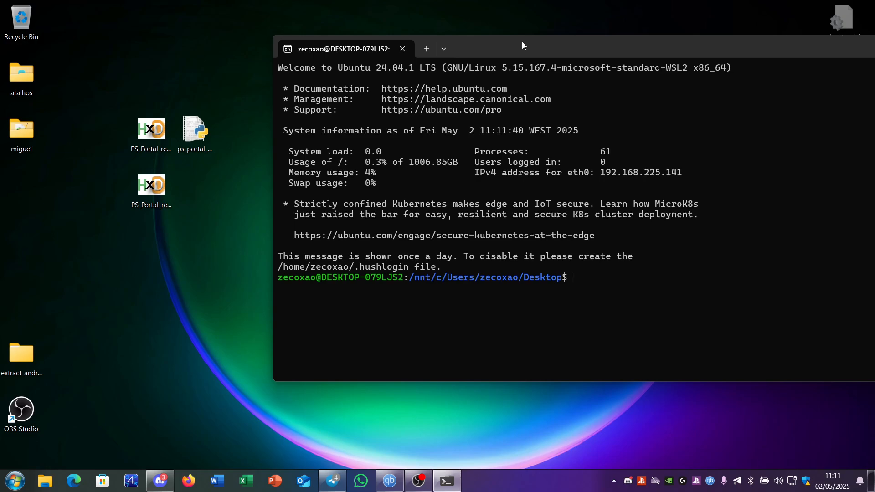
{"action": "type", "text": "p"}
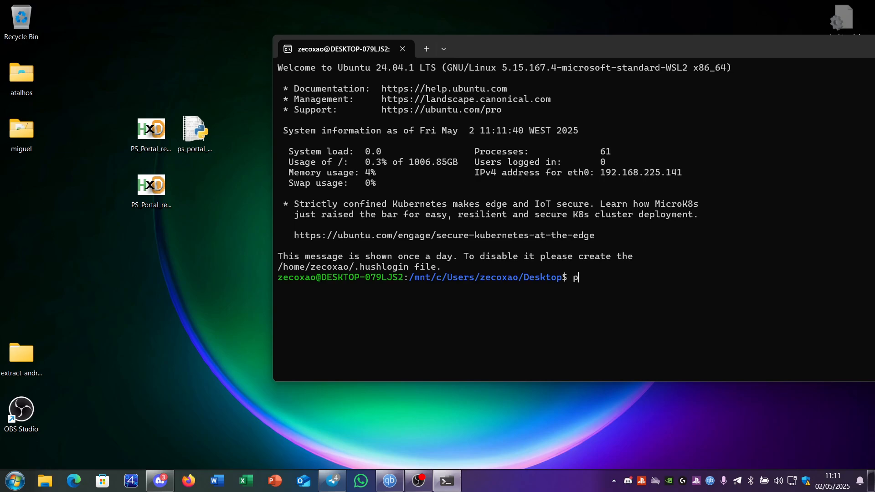
{"action": "type", "text": "ython3"}
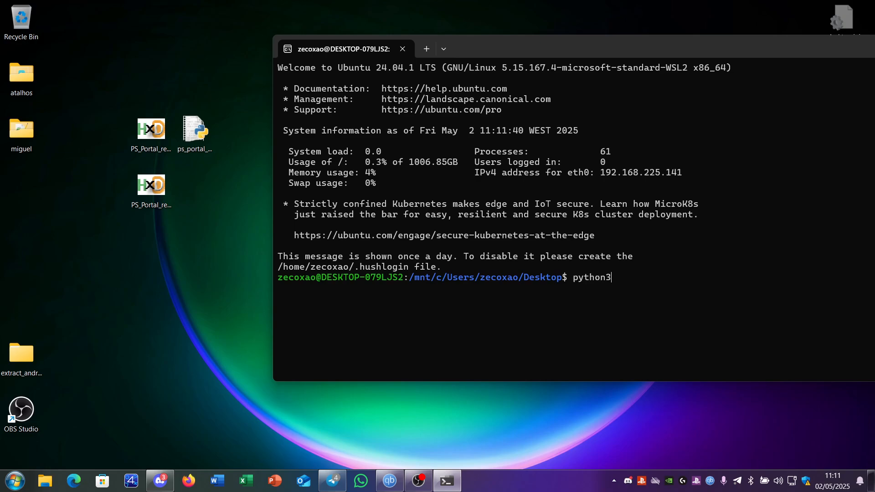
{"action": "type", "text": "ps_portal_pup.py"}
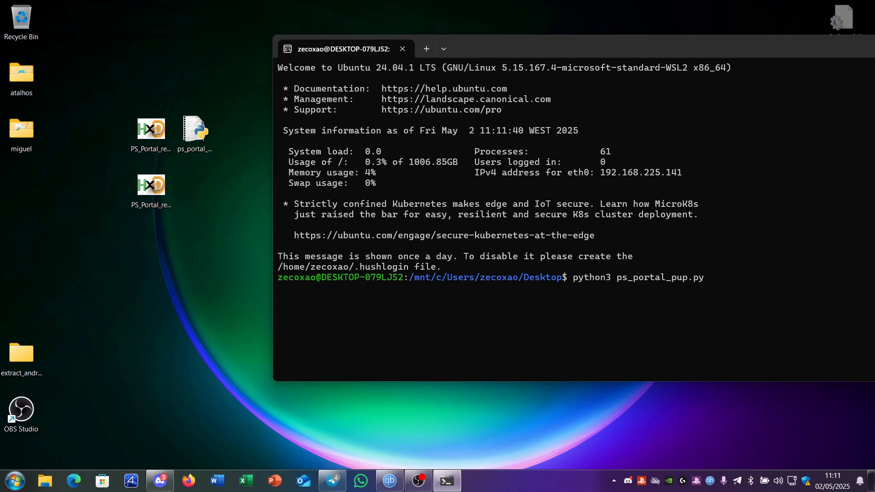
{"action": "type", "text": "PS_Portal_remote_player_"}
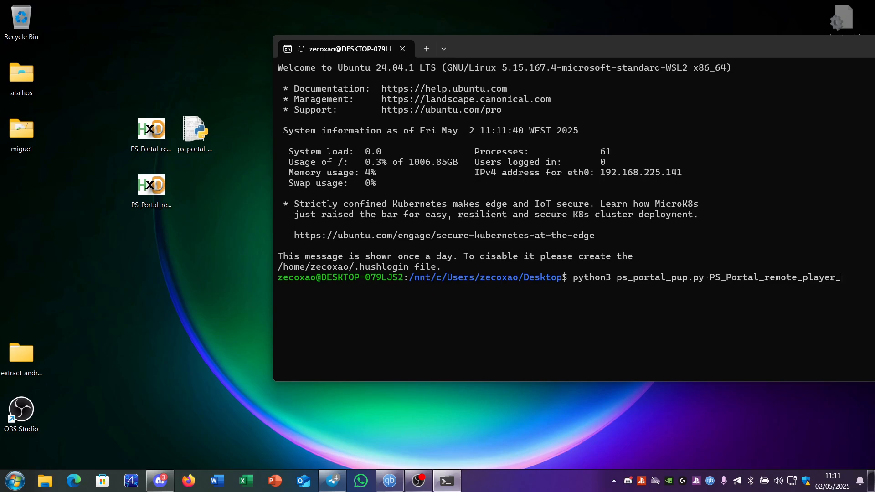
{"action": "type", "text": "1.0.0_p"}
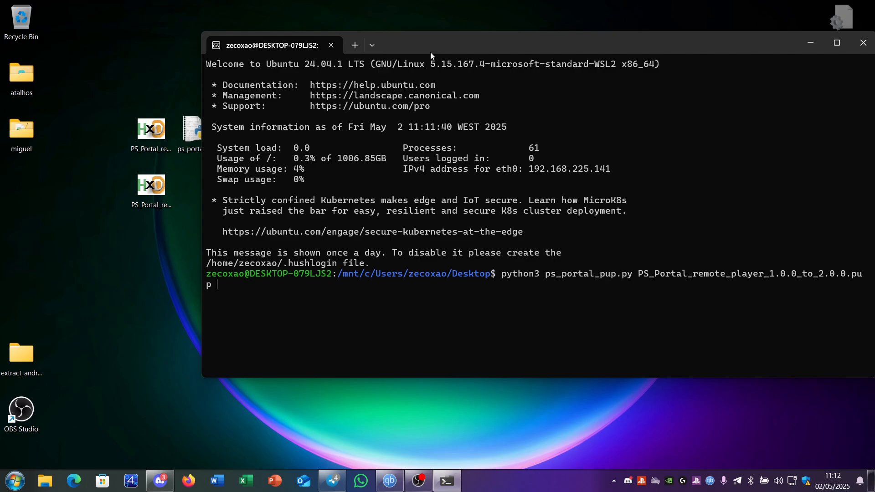
{"action": "key", "text": "Return"}
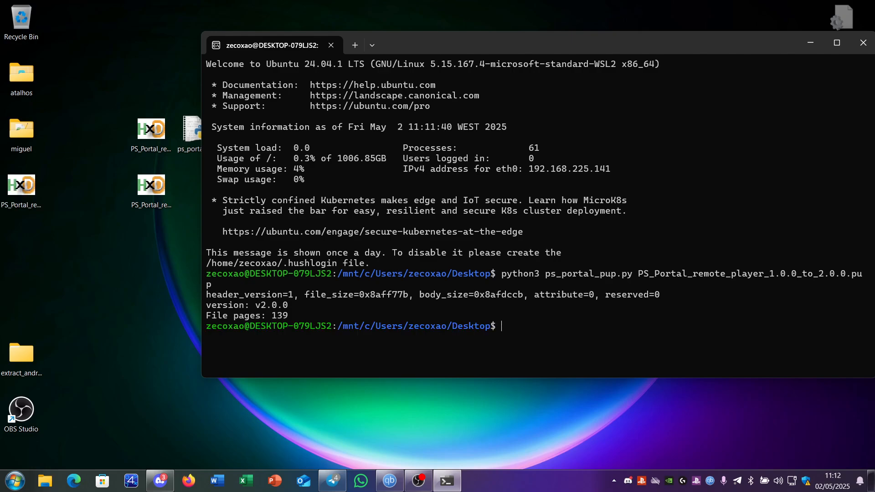
Rename the decrypted .pup.bin file to a new extension, confirming the unusable-file warning.
{"action": "left_click", "coordinate": [21, 184]}
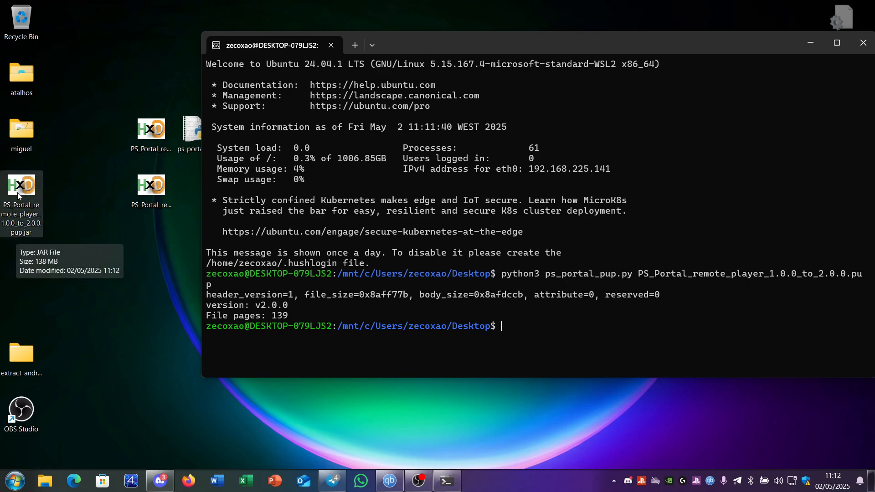
{"action": "mouse_move", "coordinate": [21, 200]}
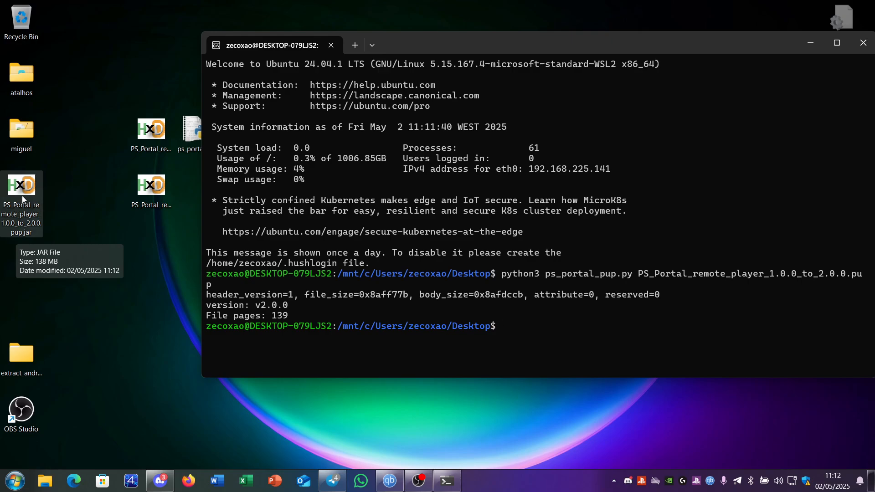
{"action": "mouse_move", "coordinate": [21, 187]}
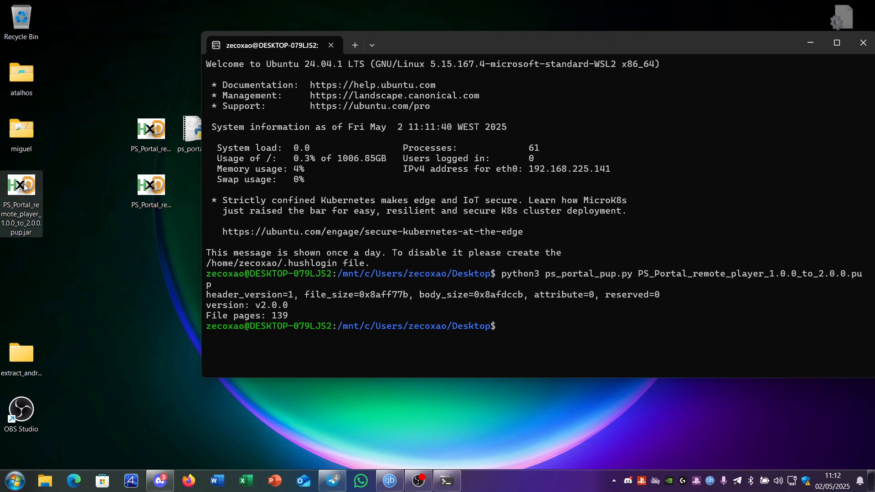
{"action": "right_click", "coordinate": [21, 185]}
{"action": "type", "text": "PS_Portal_remote_player_1.0.0_to_2.0.0.pup.bin"}
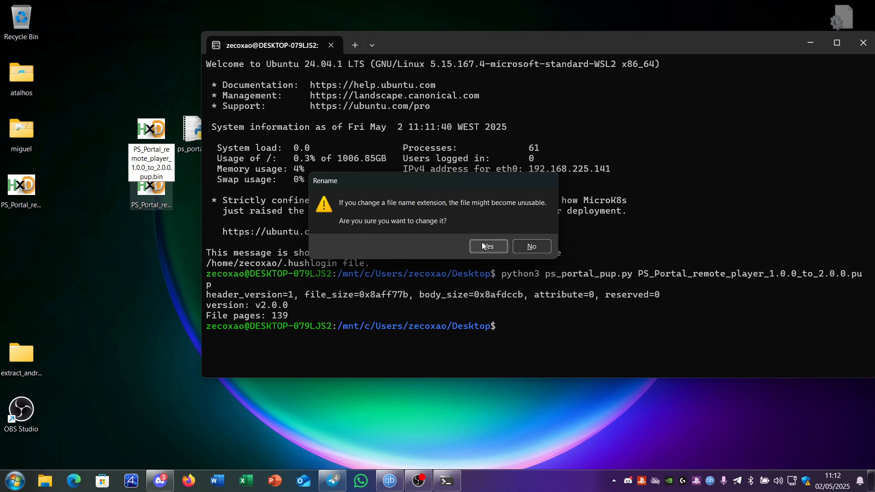
{"action": "left_click", "coordinate": [487, 246]}
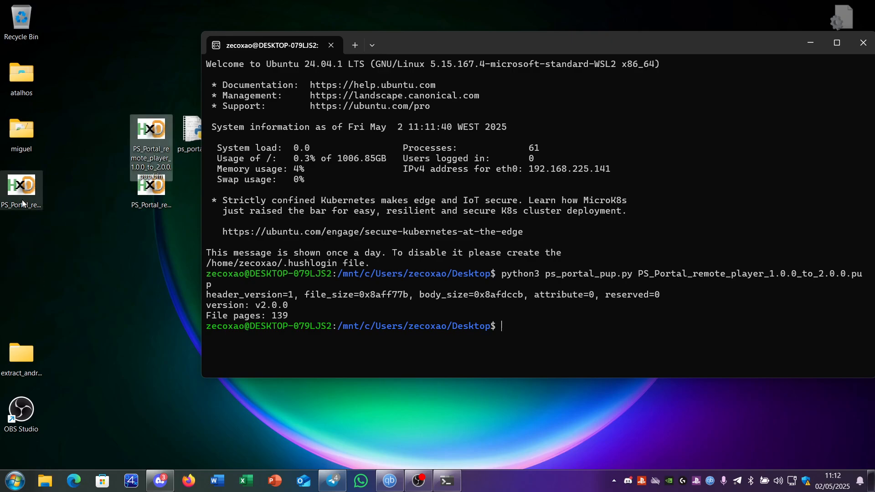
{"action": "right_click", "coordinate": [21, 184]}
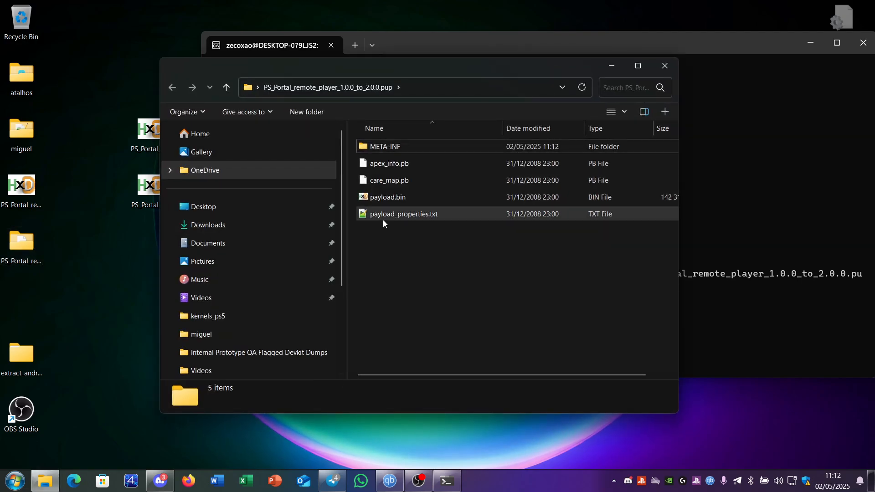
Review payload_properties.txt, payload.bin, care_map.pb, apex_info.pb and the META-INF folder contents.
{"action": "left_click", "coordinate": [403, 214]}
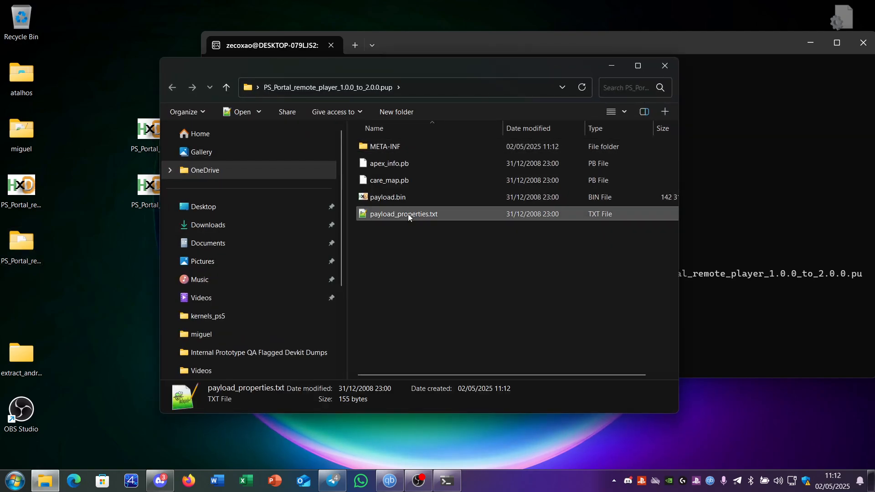
{"action": "left_click", "coordinate": [388, 197]}
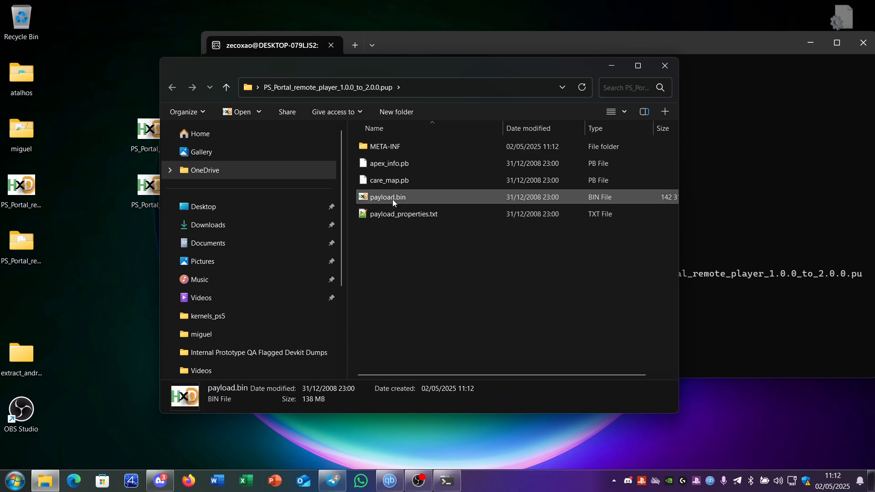
{"action": "left_click", "coordinate": [388, 180]}
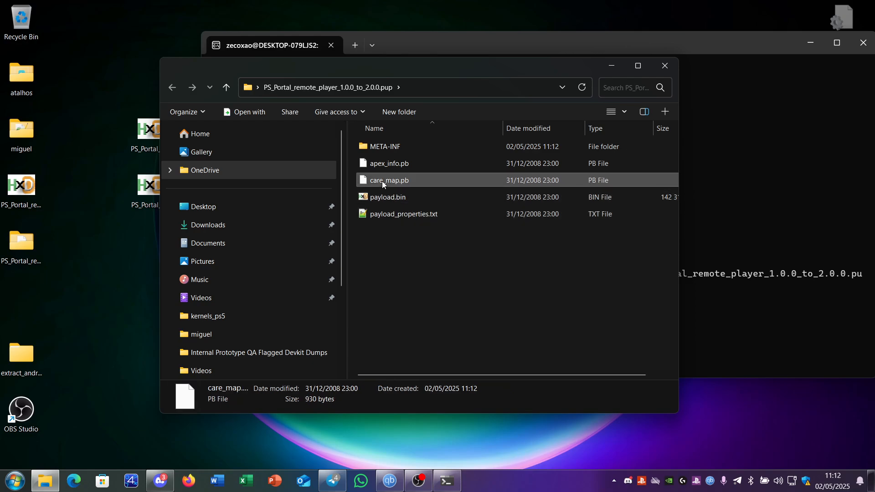
{"action": "left_click", "coordinate": [388, 163]}
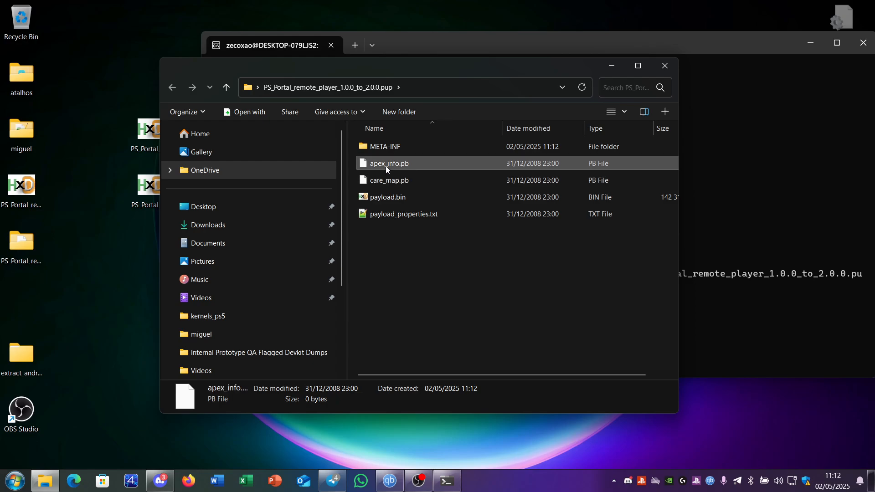
{"action": "double_click", "coordinate": [384, 146]}
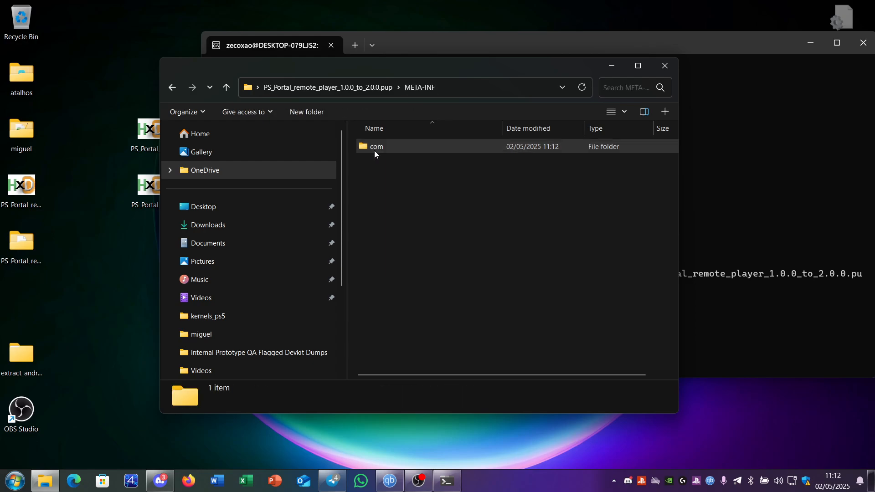
{"action": "double_click", "coordinate": [376, 146]}
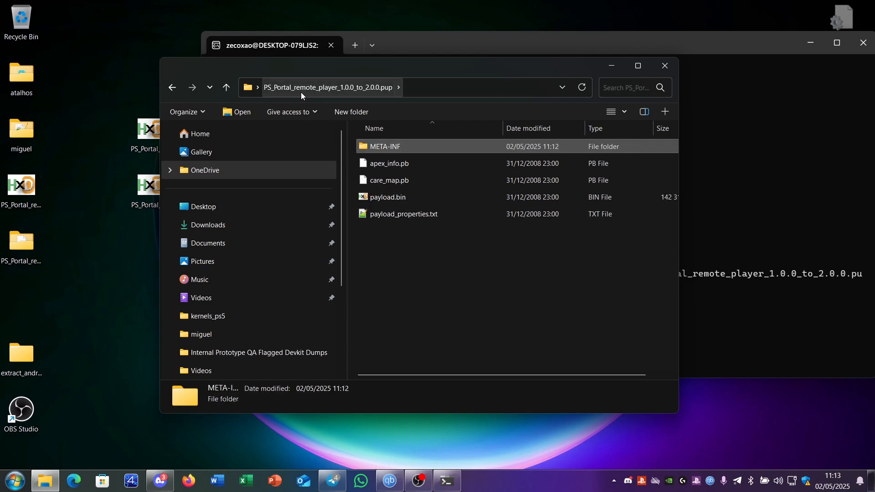
{"action": "mouse_move", "coordinate": [112, 323]}
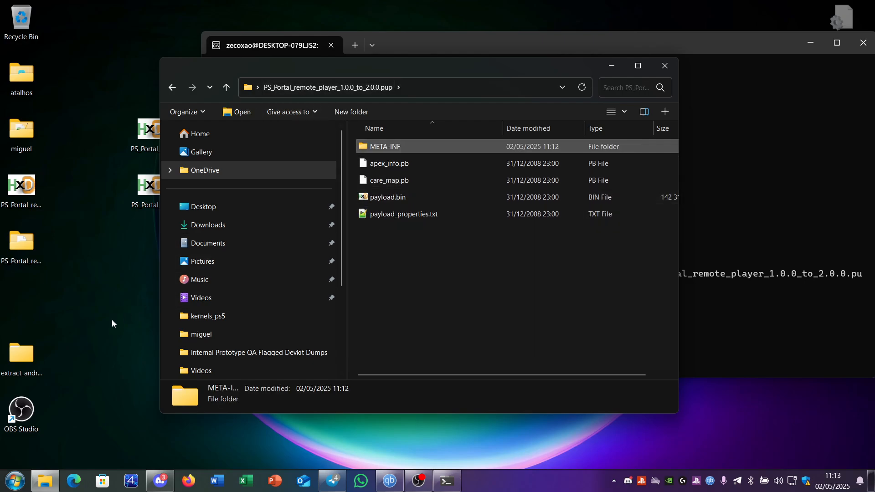
Select payload.bin in the extracted folder and bring up its context menu to copy it.
{"action": "left_click", "coordinate": [388, 197]}
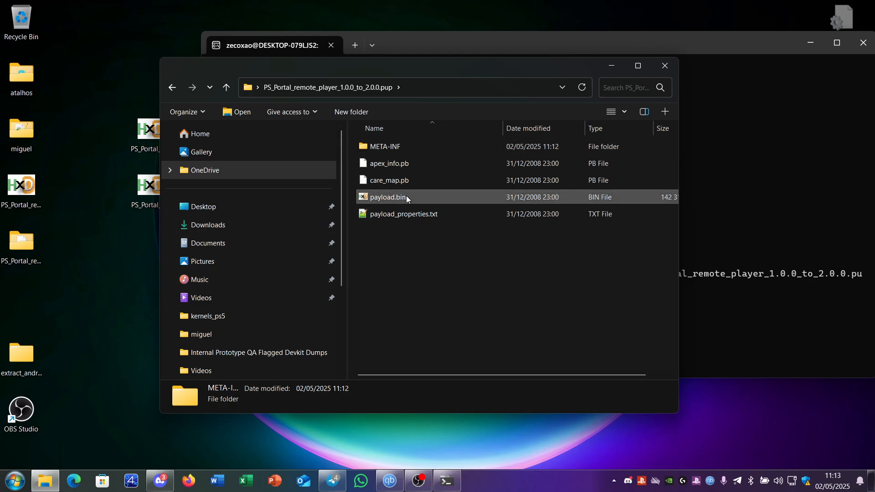
{"action": "right_click", "coordinate": [387, 197]}
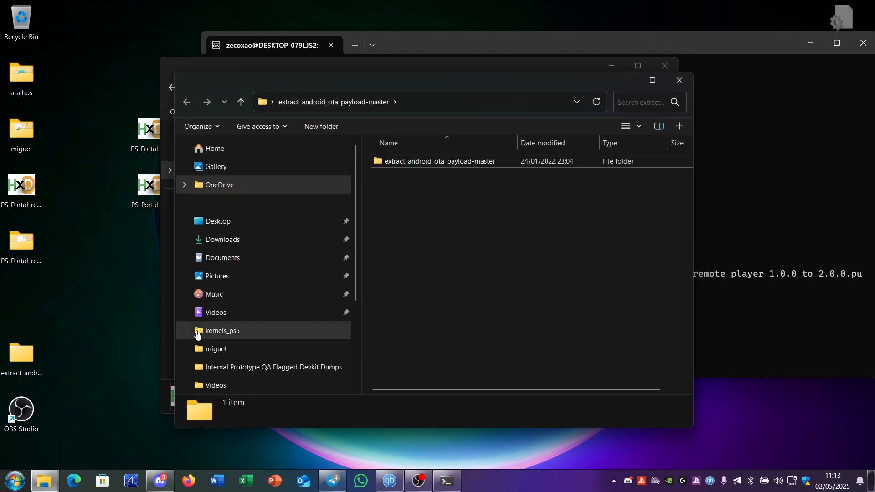
Paste payload.bin into the inner extract_android_ota_payload-master folder and open a Linux shell there.
{"action": "double_click", "coordinate": [440, 160]}
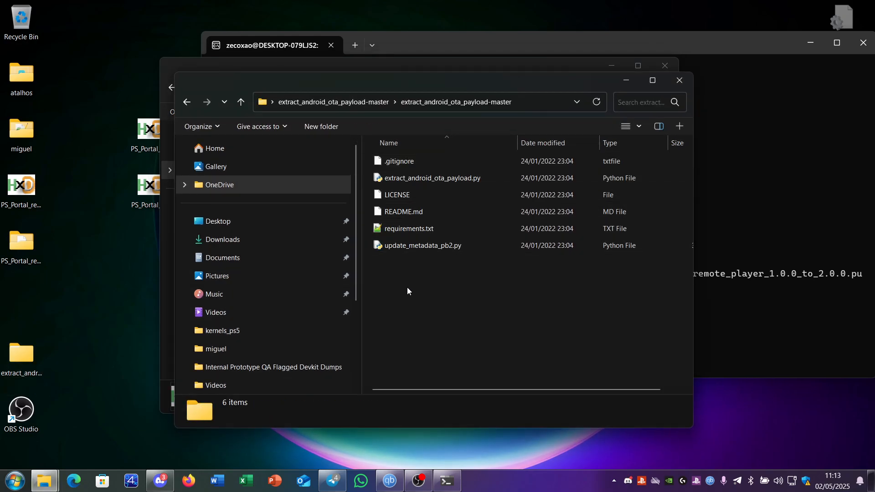
{"action": "left_click", "coordinate": [447, 480]}
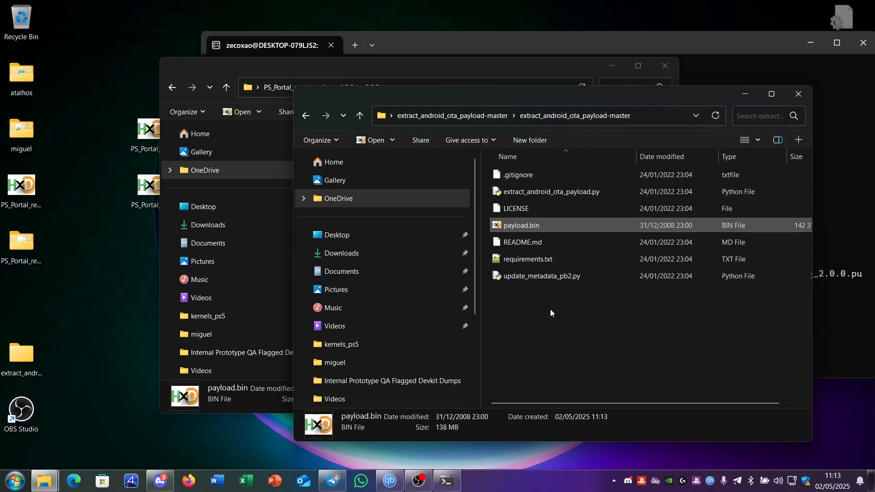
{"action": "right_click", "coordinate": [550, 313]}
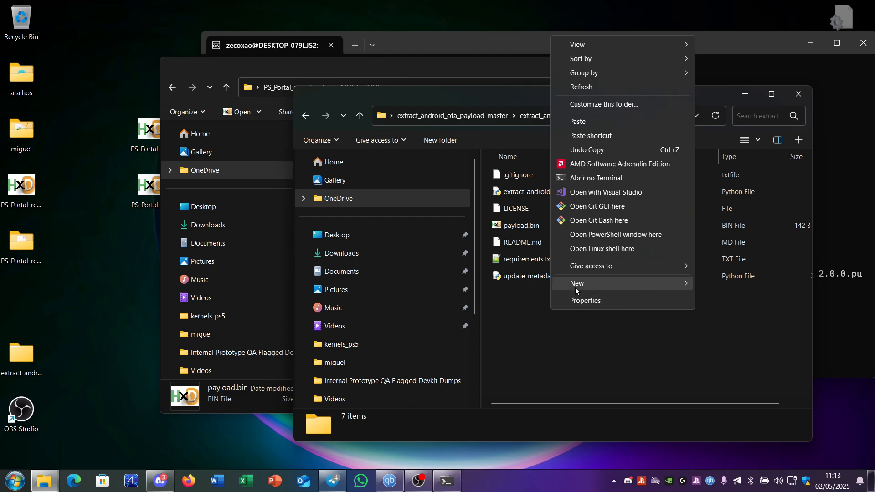
{"action": "left_click", "coordinate": [603, 248]}
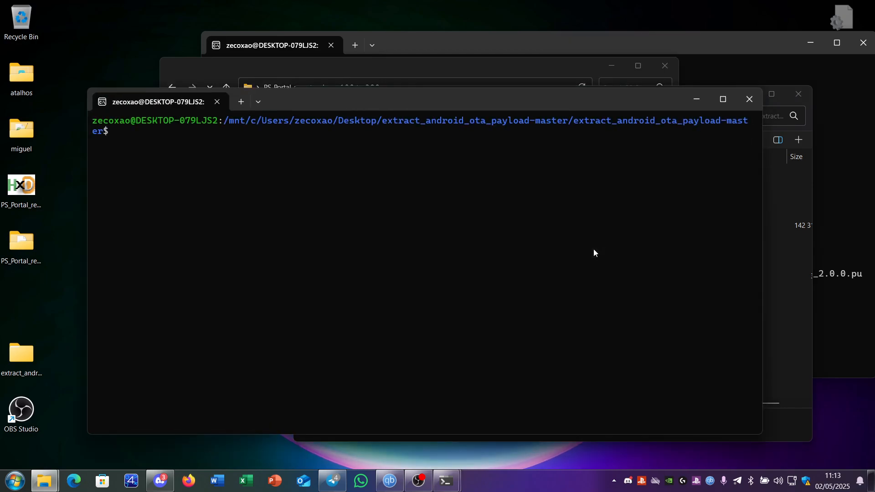
Run python3 extract_android_ota_payload.py payload.bin out, hitting a missing 'google' module error.
{"action": "type", "text": "pyth"}
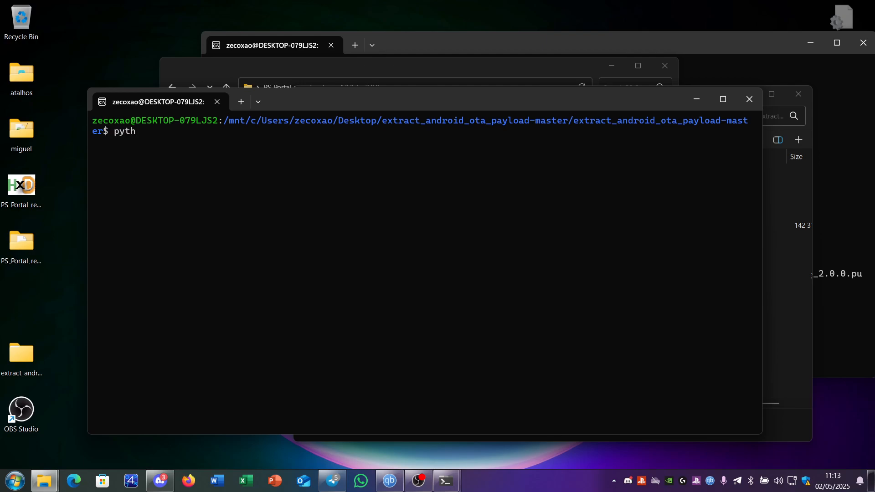
{"action": "type", "text": "on3 extract_android_ota_payload.py payload.bin"}
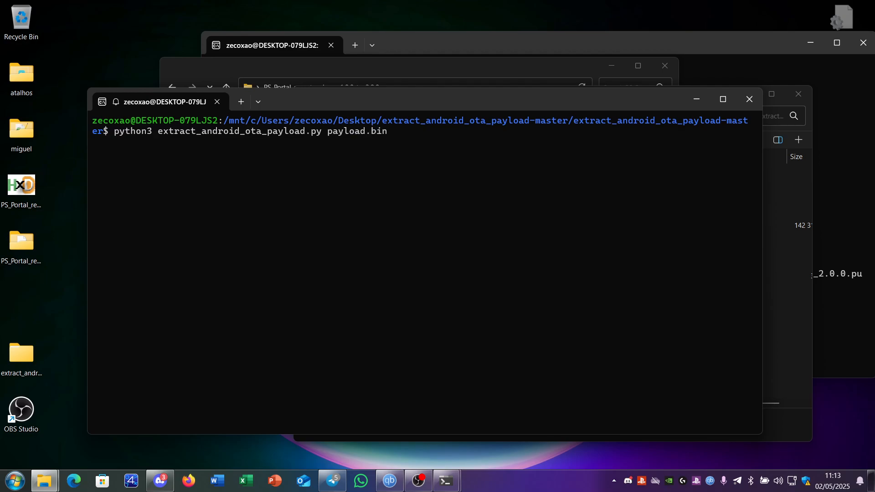
{"action": "key", "text": "Return"}
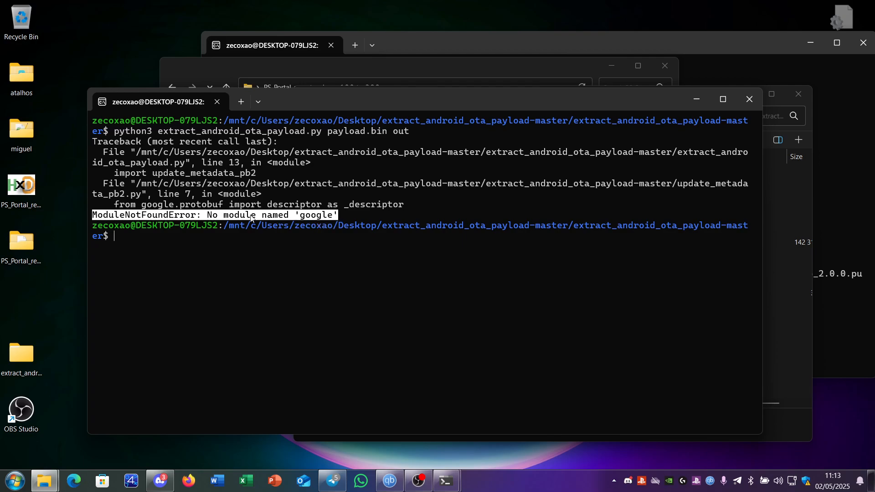
{"action": "mouse_move", "coordinate": [100, 188]}
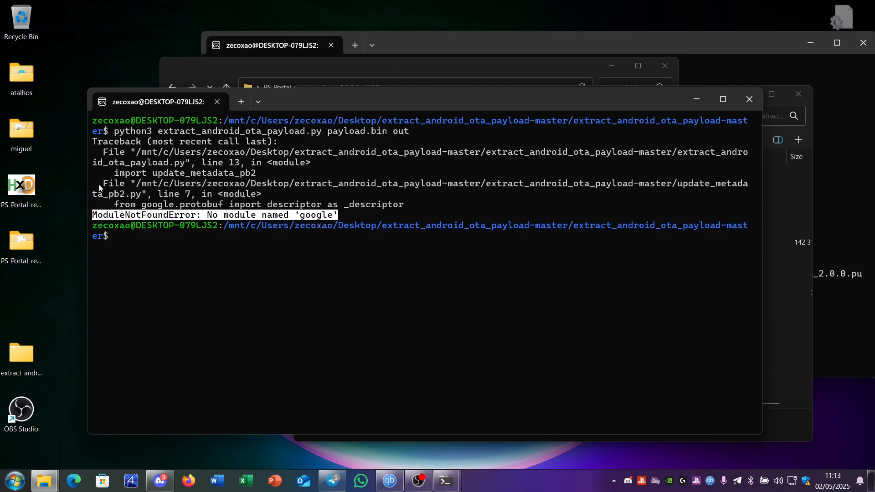
{"action": "mouse_move", "coordinate": [71, 208]}
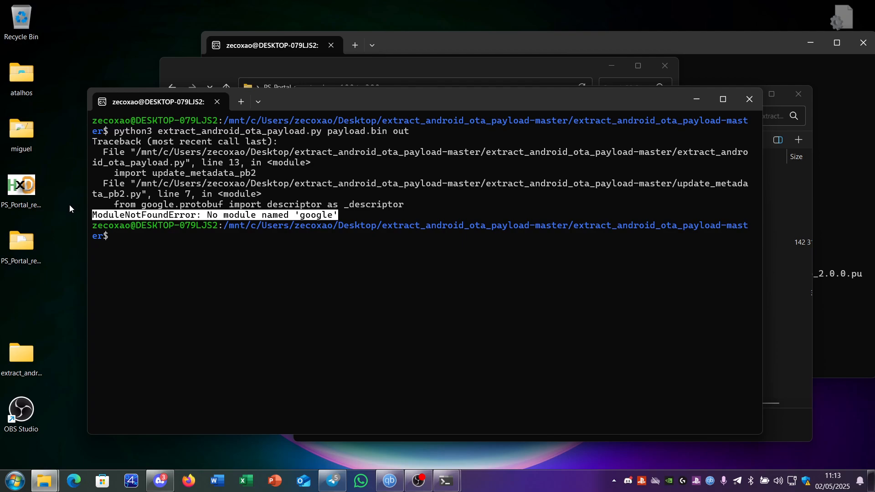
Install protobuf with python3 -m pip install protobuf.
{"action": "type", "text": "py"}
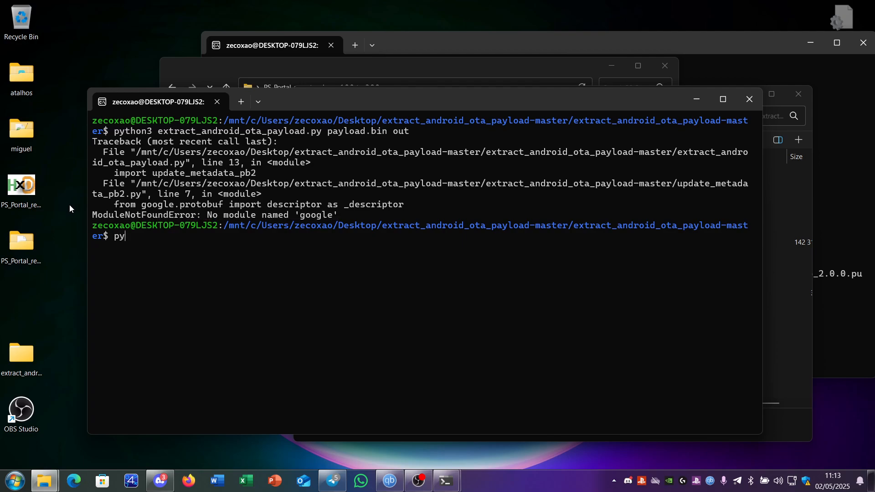
{"action": "type", "text": "thon3"}
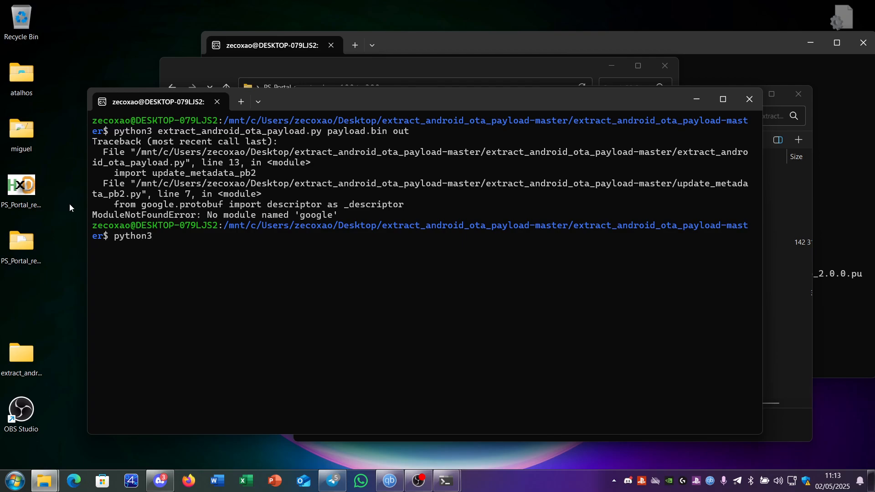
{"action": "type", "text": "-m"}
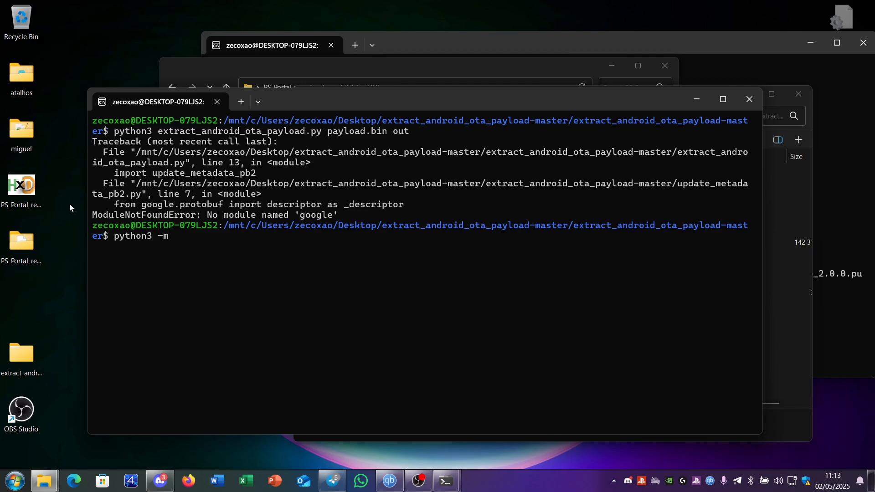
{"action": "type", "text": "pip ins"}
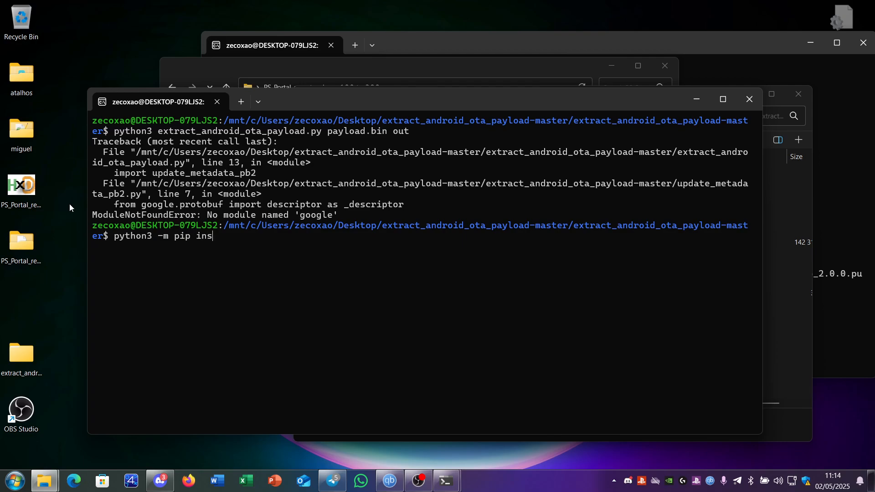
{"action": "type", "text": "tall"}
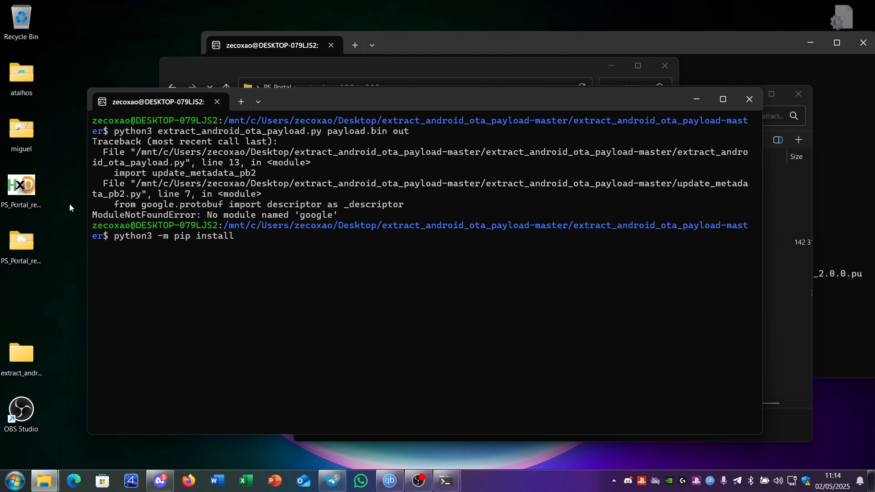
{"action": "type", "text": "pro"}
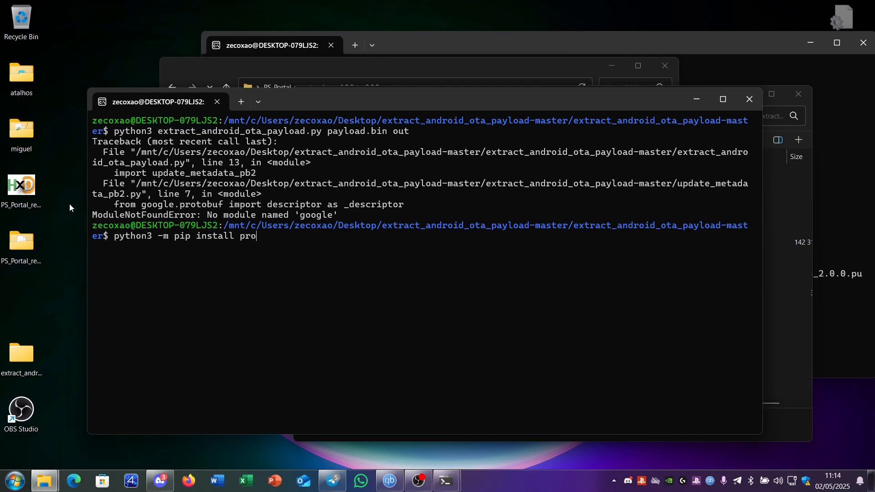
{"action": "type", "text": "tobuf"}
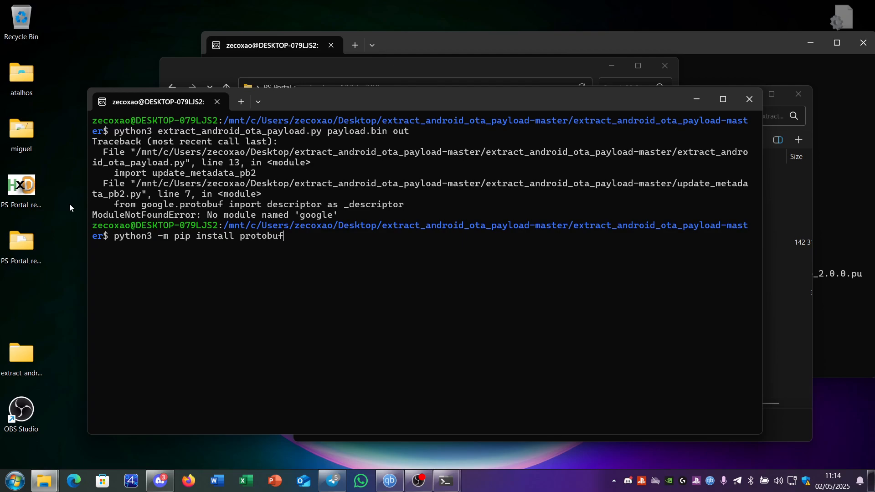
{"action": "key", "text": "Return"}
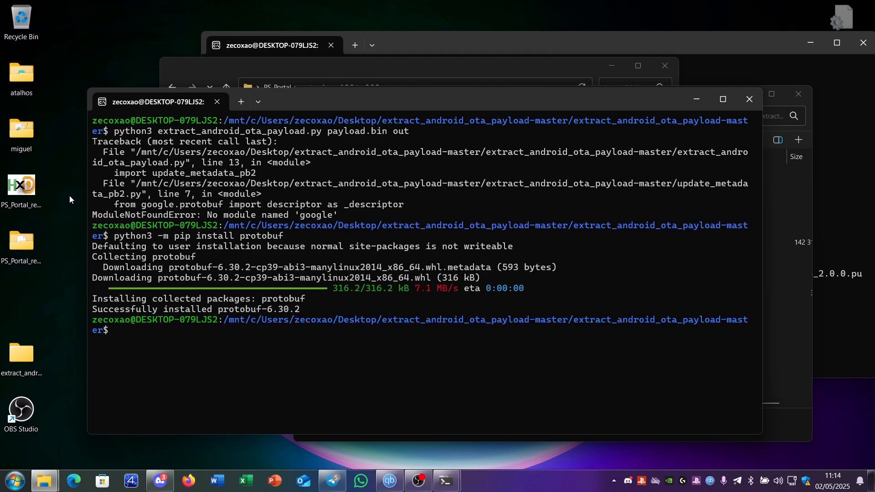
Rerun extract_android_ota_payload.py payload.bin out, failing with a protobuf 3.20.x TypeError.
{"action": "type", "text": "python3 extract_android_ota_payload.py payload.bin out"}
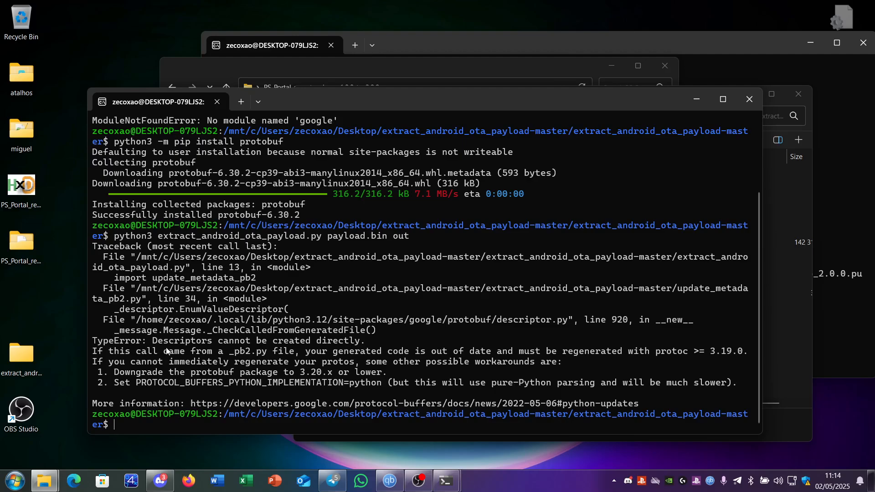
{"action": "mouse_move", "coordinate": [116, 375]}
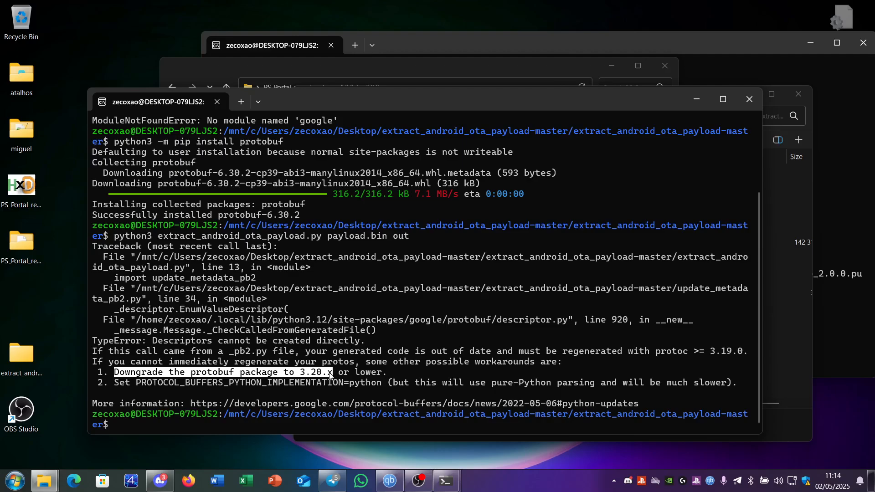
Downgrade protobuf with python3 -m pip install protobuf==3.20.0.
{"action": "type", "text": "python3 extract_android_ota_payload.py payload.bin out"}
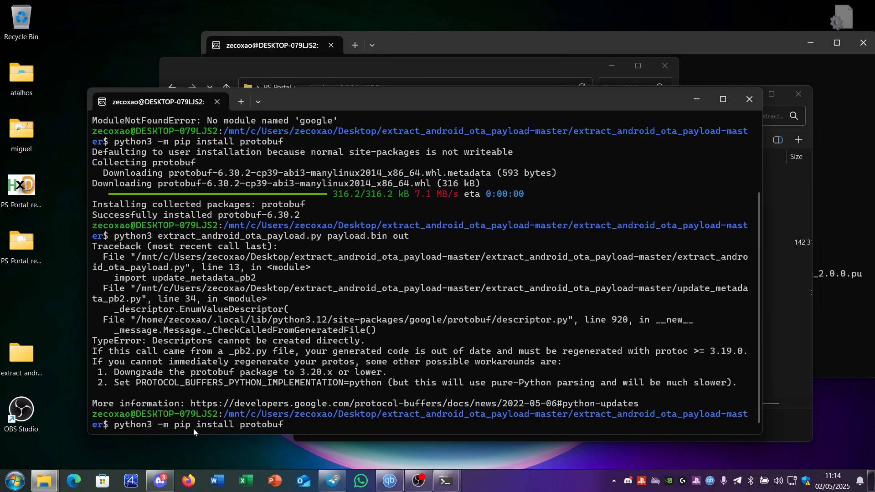
{"action": "mouse_move", "coordinate": [292, 396]}
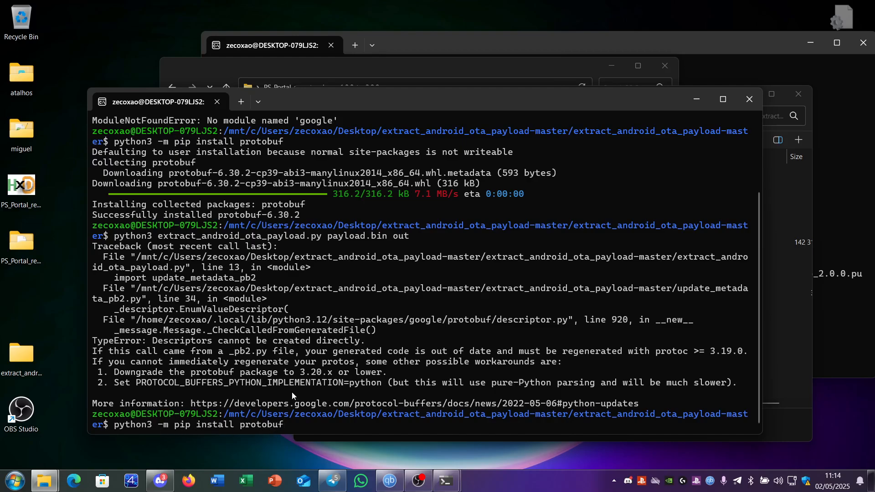
{"action": "type", "text": "=="}
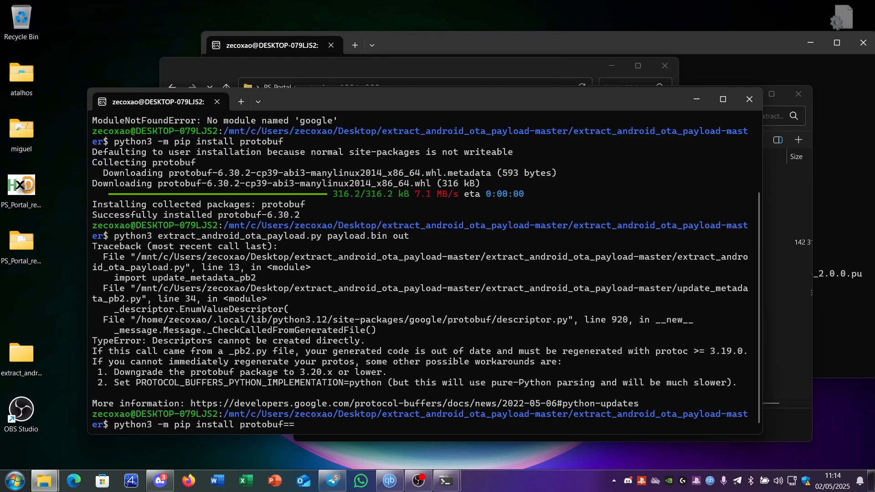
{"action": "type", "text": "3.20"}
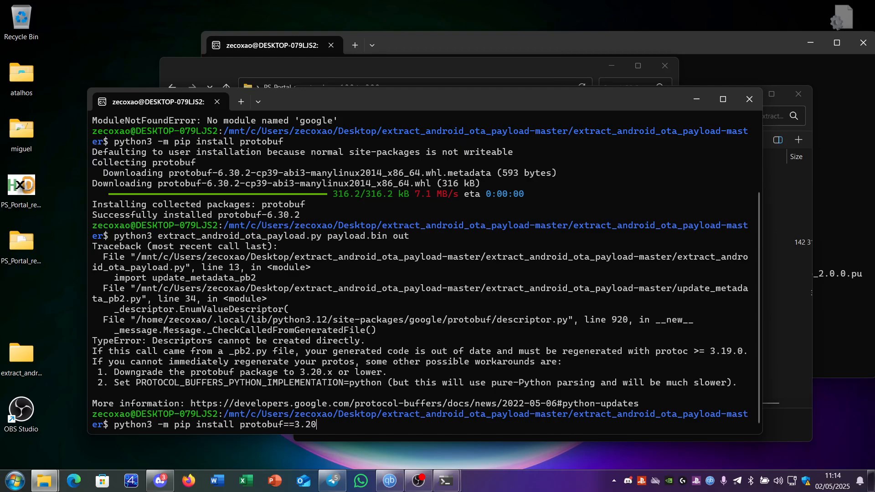
{"action": "key", "text": "Return"}
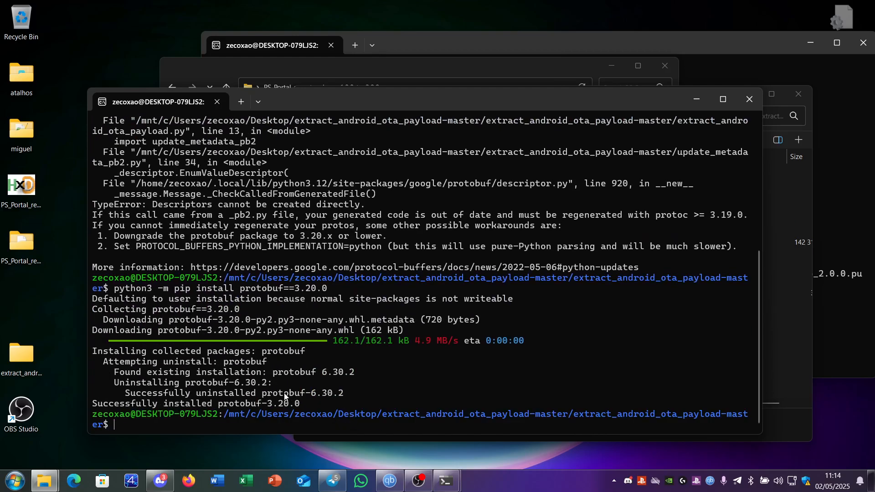
{"action": "type", "text": "python3 -m pip install protobuf==3.20.0"}
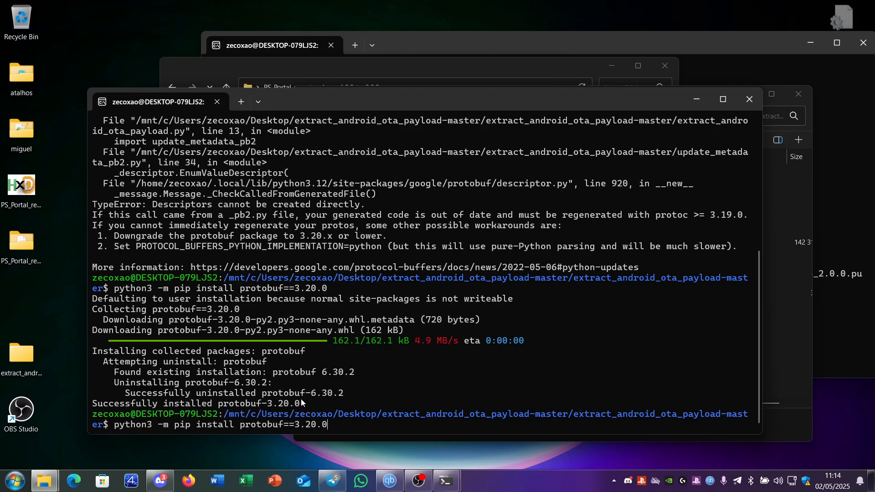
Rerun extract_android_ota_payload.py payload.bin out, iterating partitions with unhandled operation errors.
{"action": "type", "text": "python3 extract_android_ota_payload.py payload.bin out"}
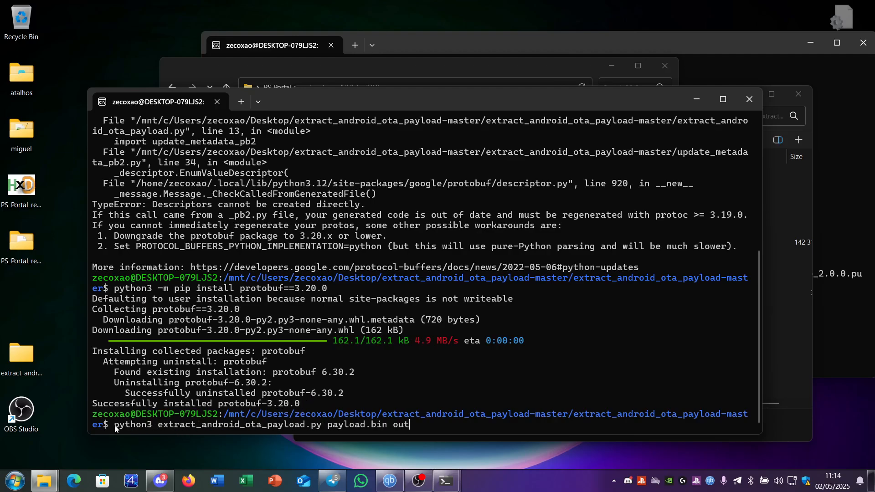
{"action": "key", "text": "Return"}
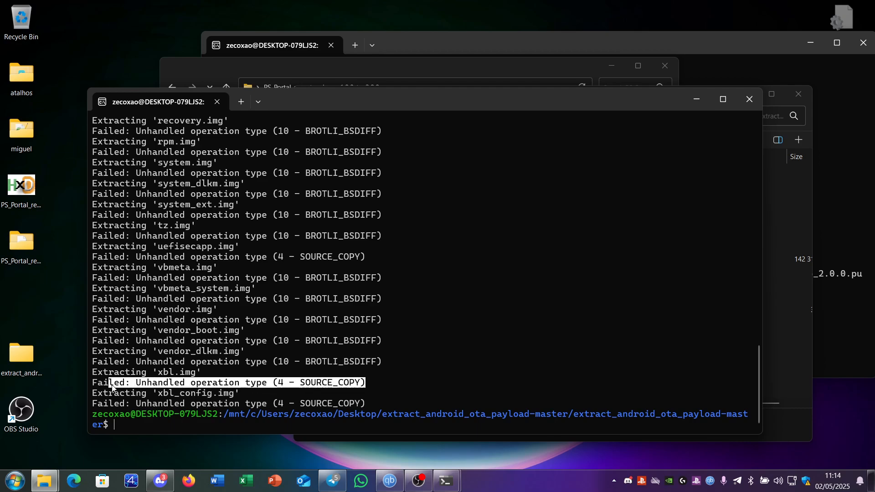
{"action": "mouse_move", "coordinate": [545, 250]}
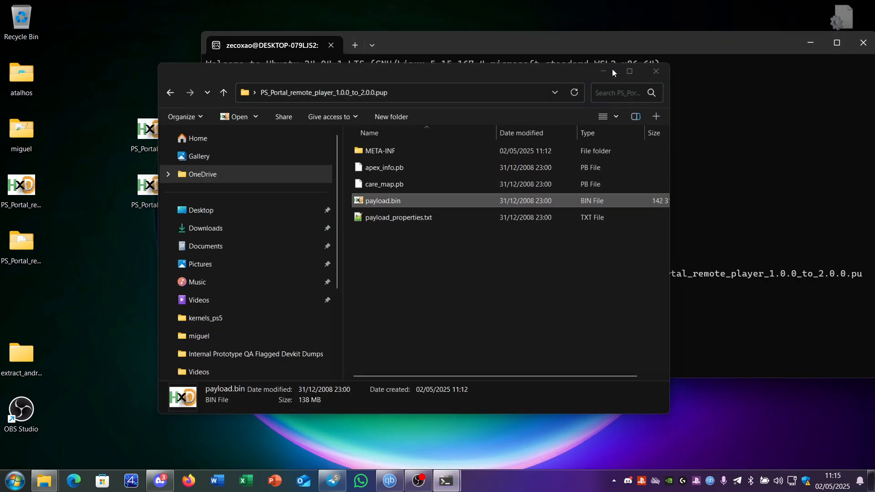
Run ps_portal_pup.py on PS_Portal_remote_player_5.0.0.pup in the Desktop terminal, reporting v5.0.0 and 945 file pages.
{"action": "left_click", "coordinate": [656, 71]}
{"action": "type", "text": "python3 ps_portal_pup.py PS_Portal_remote_player_"}
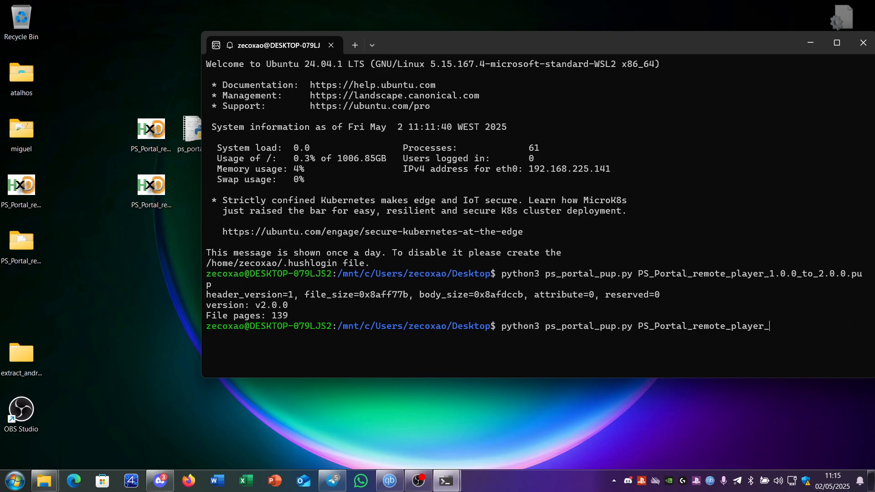
{"action": "key", "text": "Tab"}
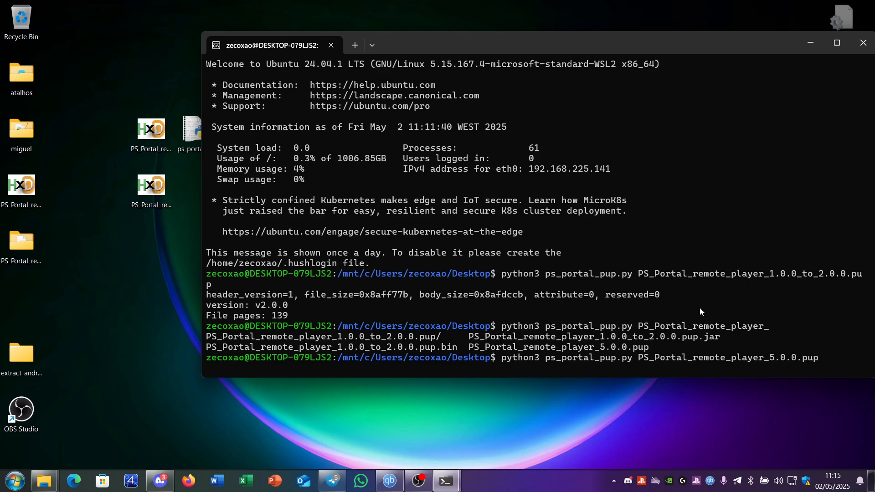
{"action": "mouse_move", "coordinate": [608, 363]}
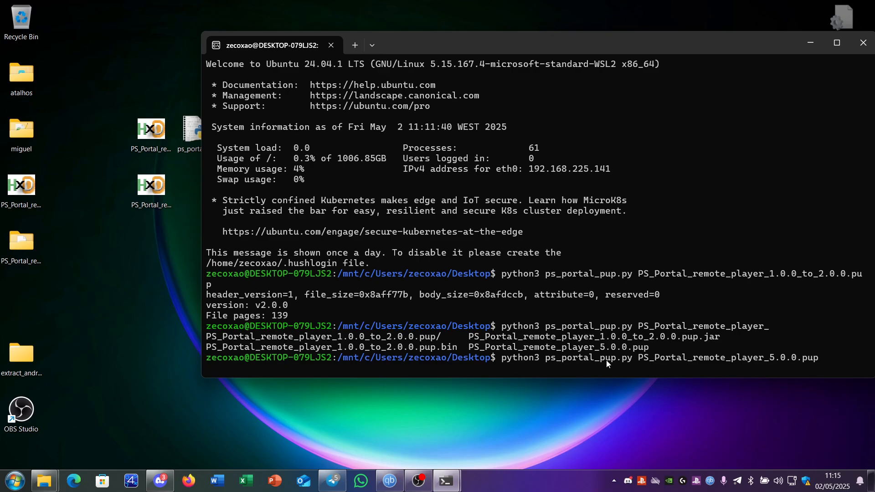
{"action": "key", "text": "Return"}
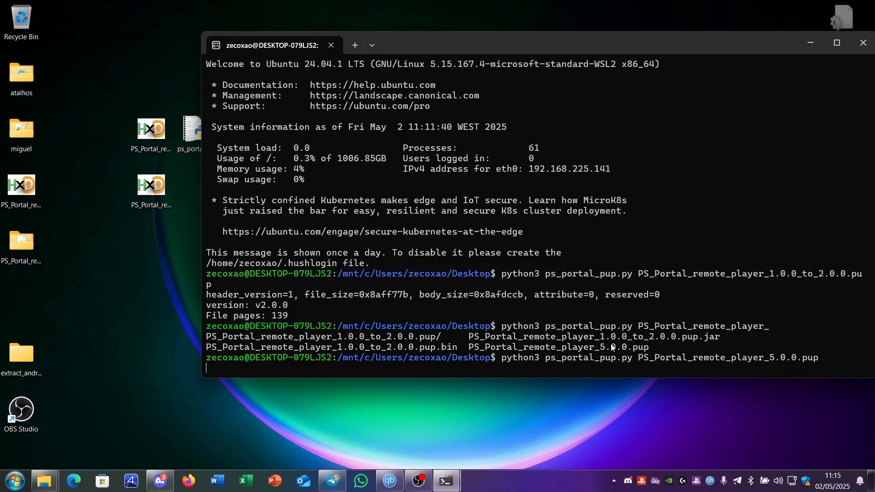
{"action": "mouse_move", "coordinate": [607, 353]}
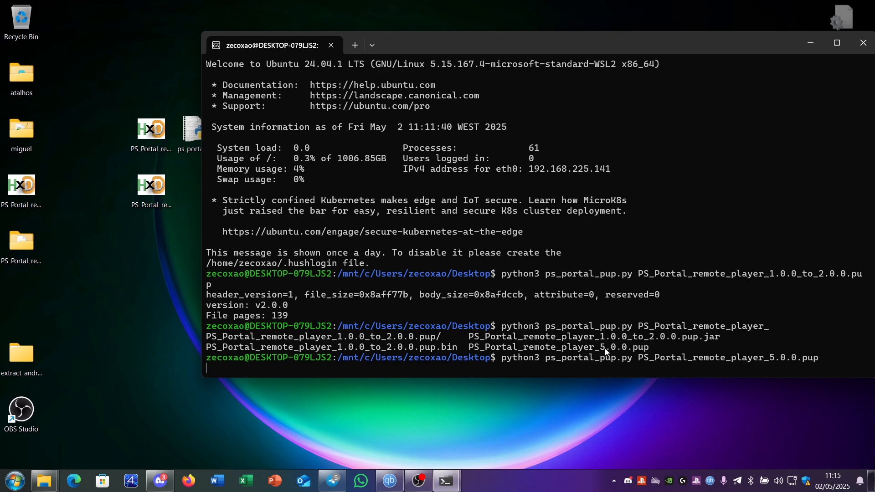
{"action": "key", "text": "Return"}
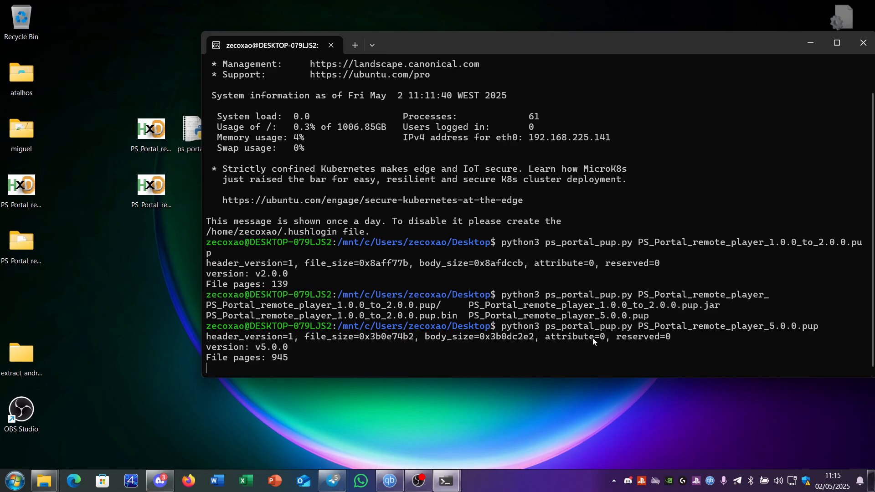
{"action": "mouse_move", "coordinate": [596, 333]}
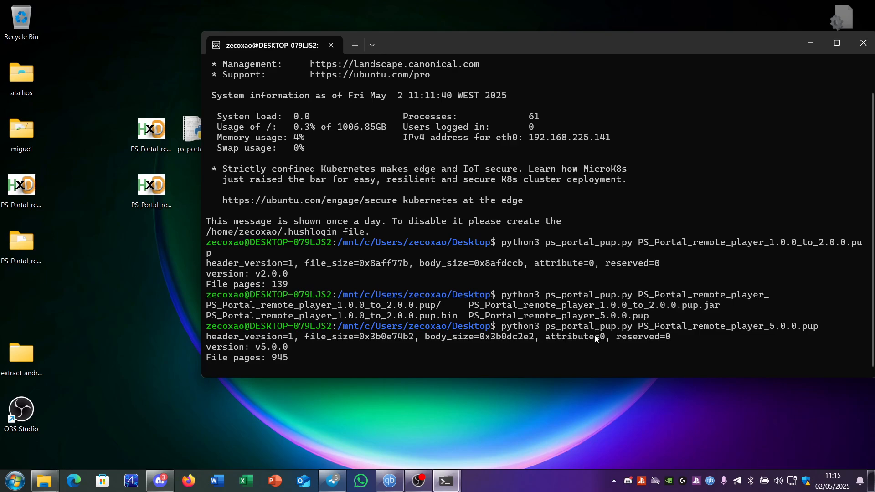
{"action": "mouse_move", "coordinate": [595, 346]}
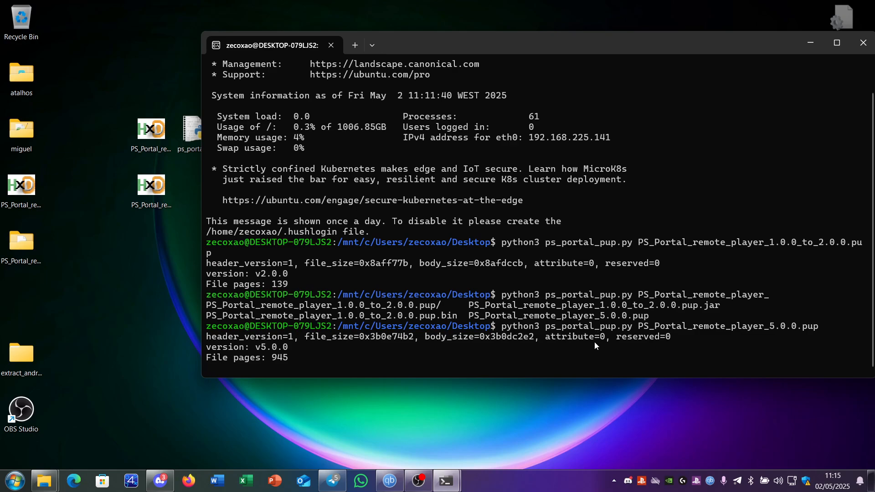
{"action": "mouse_move", "coordinate": [606, 345]}
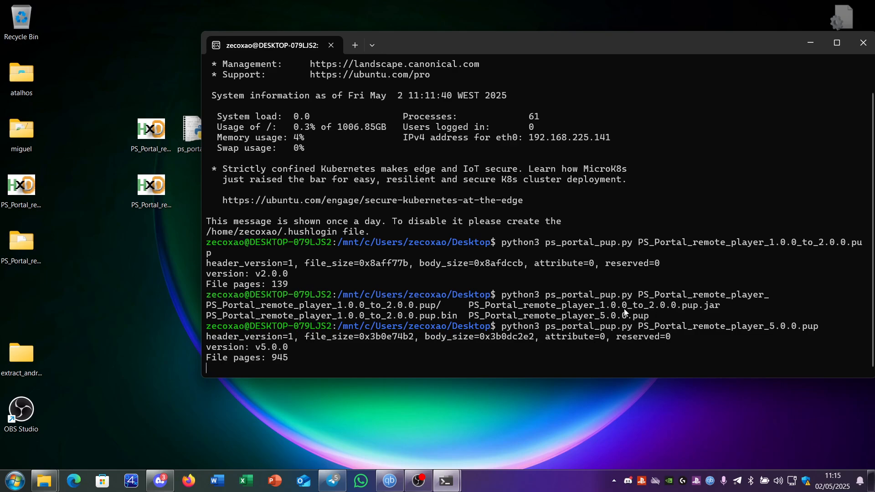
{"action": "mouse_move", "coordinate": [481, 286]}
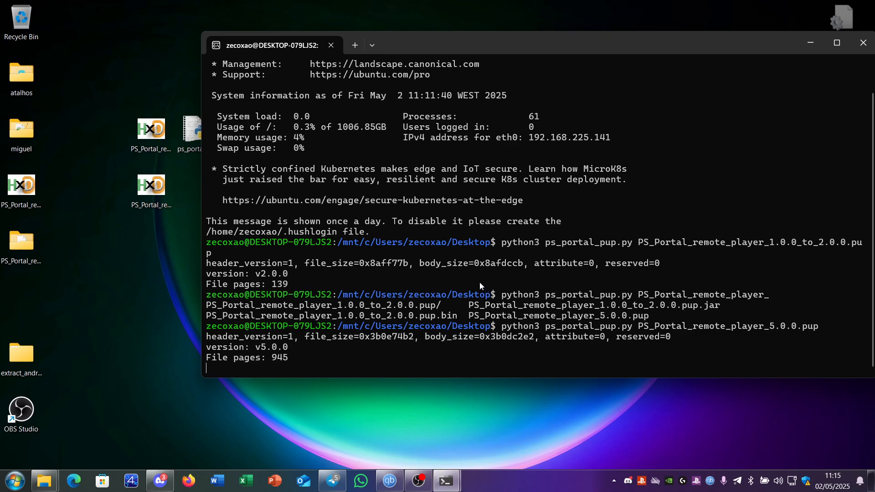
{"action": "mouse_move", "coordinate": [466, 291]}
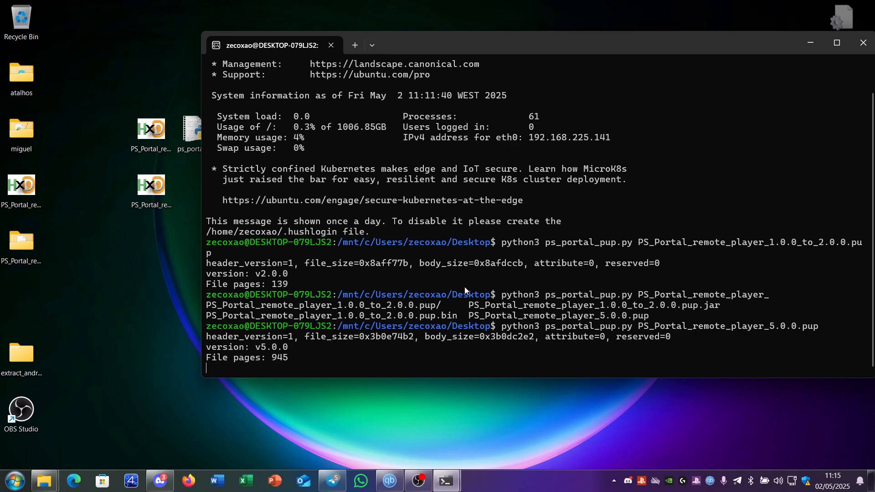
{"action": "mouse_move", "coordinate": [452, 288]}
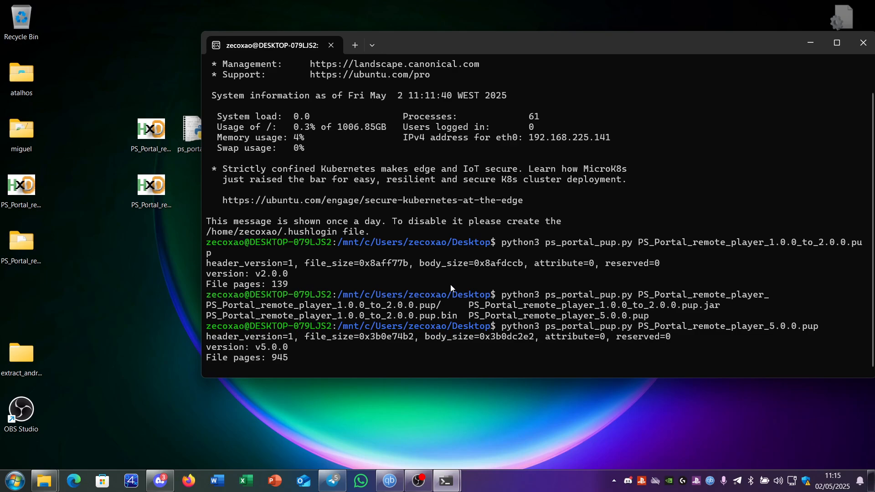
{"action": "mouse_move", "coordinate": [391, 322]}
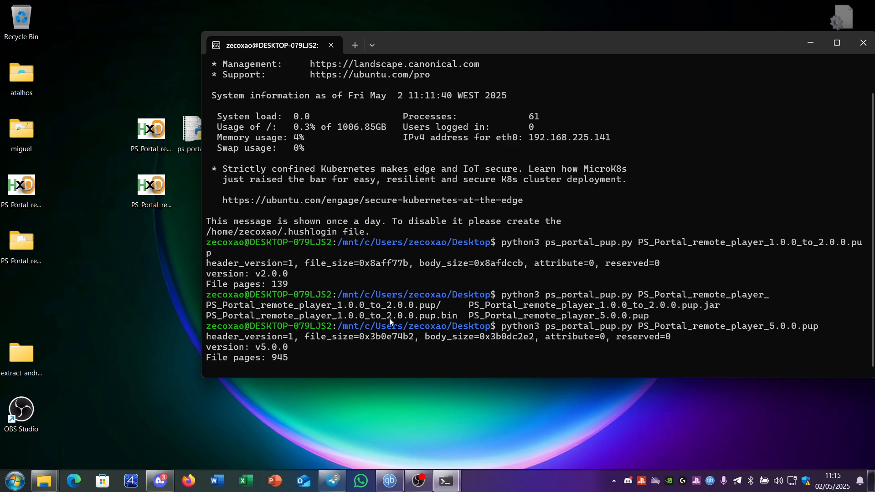
{"action": "key", "text": "Return"}
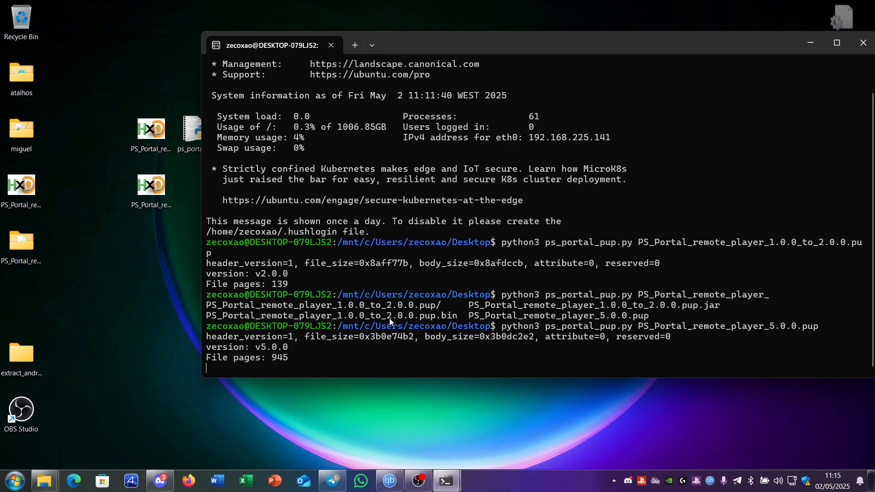
{"action": "mouse_move", "coordinate": [282, 360]}
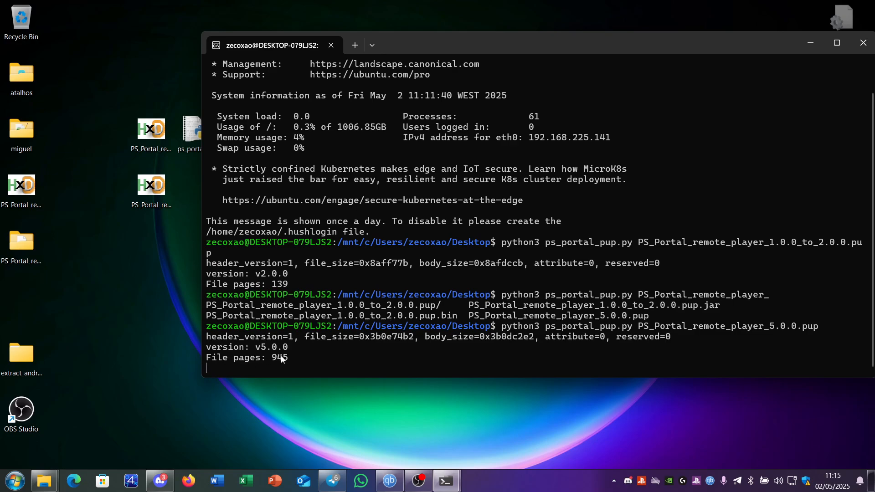
{"action": "mouse_move", "coordinate": [289, 363]}
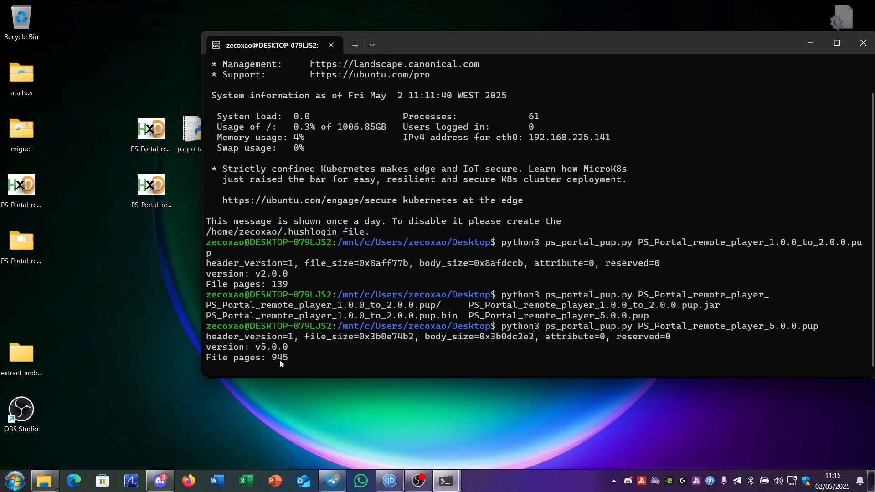
{"action": "mouse_move", "coordinate": [321, 335]}
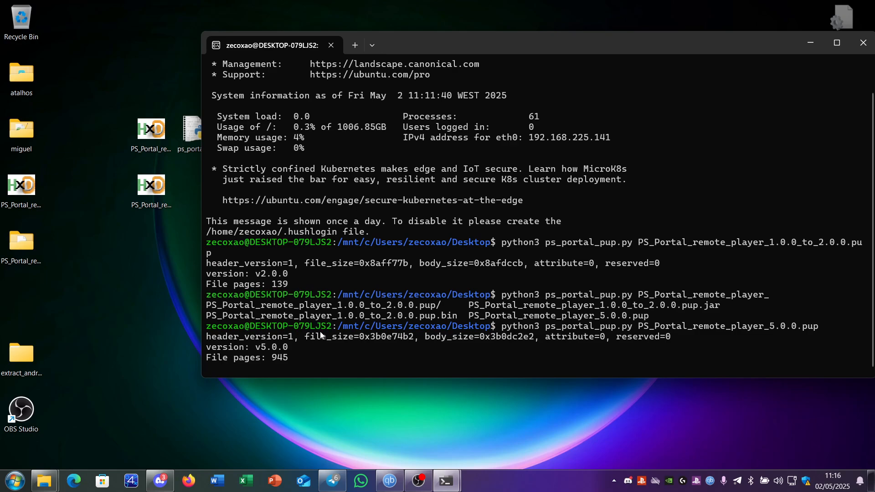
{"action": "key", "text": "Return"}
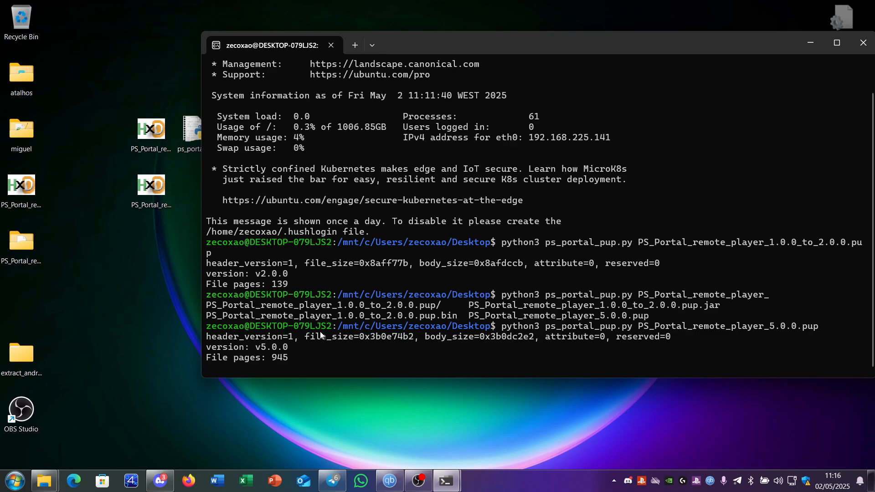
{"action": "mouse_move", "coordinate": [322, 354]}
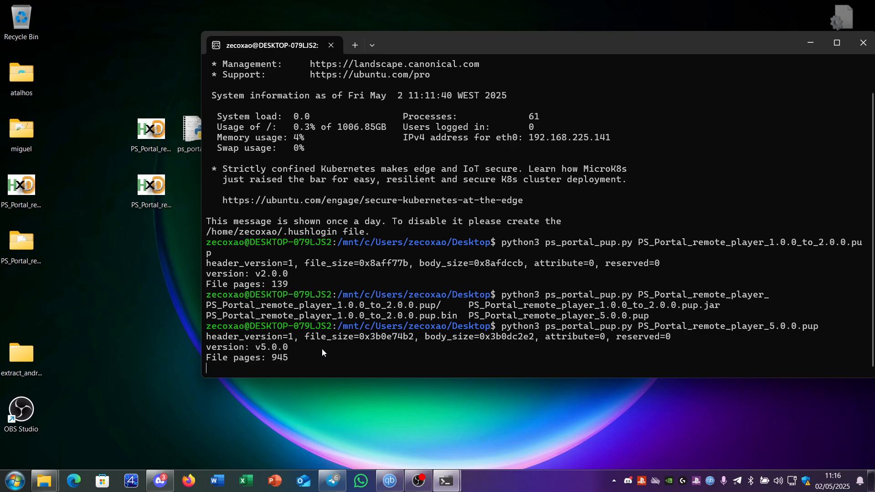
{"action": "mouse_move", "coordinate": [279, 360]}
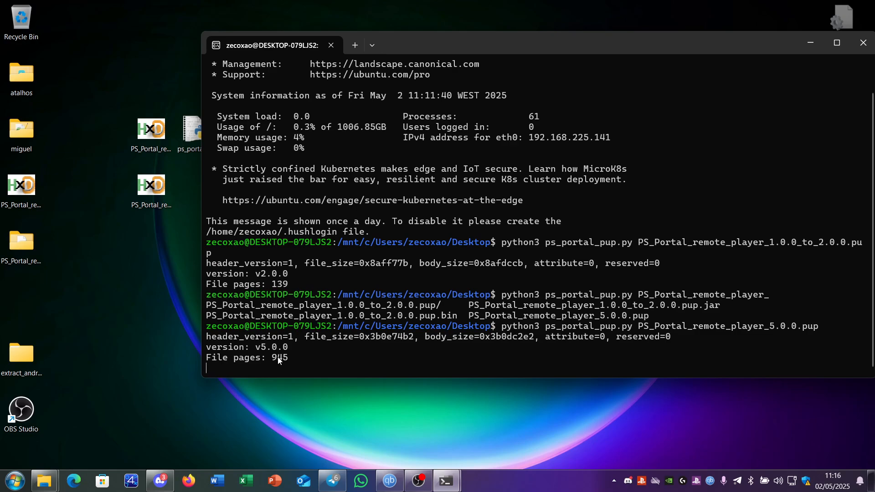
{"action": "mouse_move", "coordinate": [145, 318]}
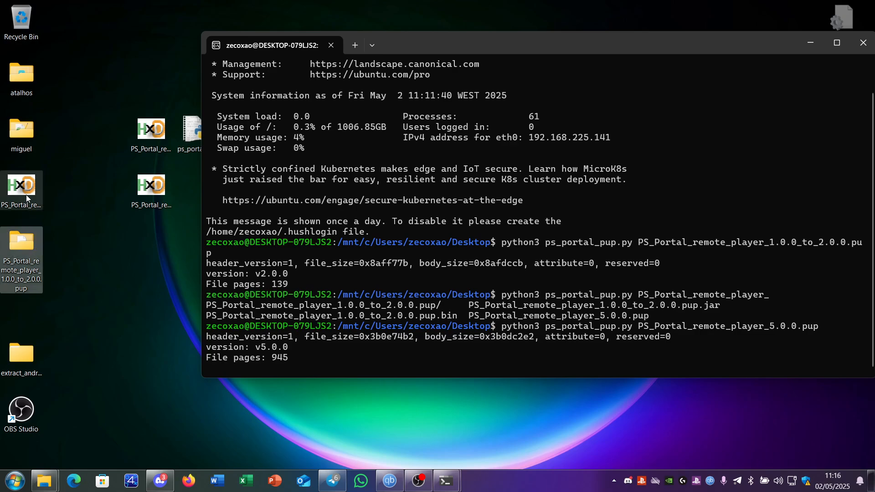
{"action": "mouse_move", "coordinate": [70, 185]}
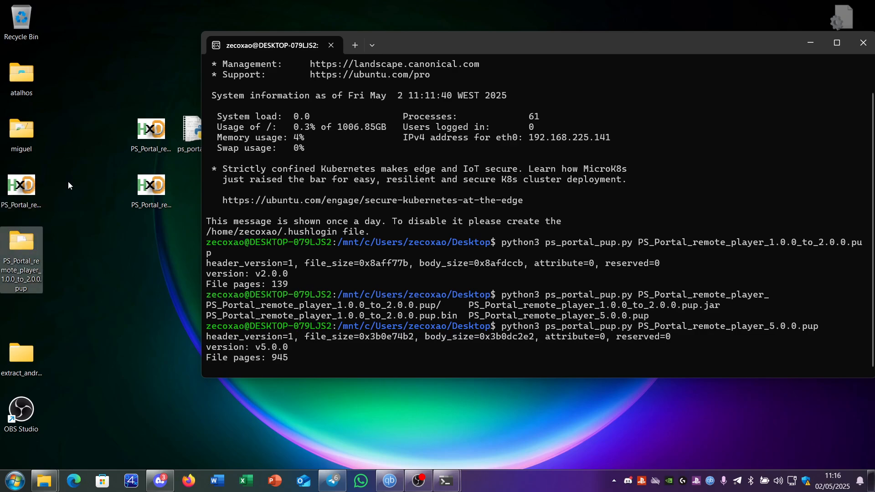
{"action": "mouse_move", "coordinate": [21, 246]}
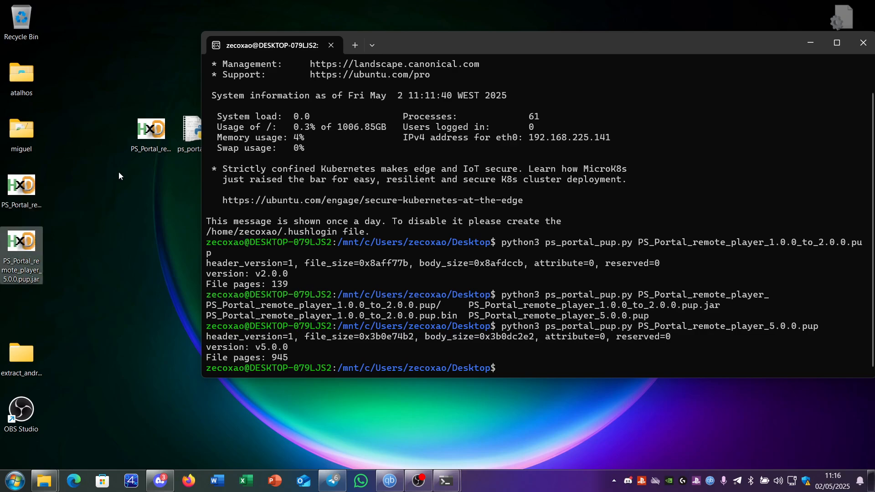
{"action": "mouse_move", "coordinate": [151, 128]}
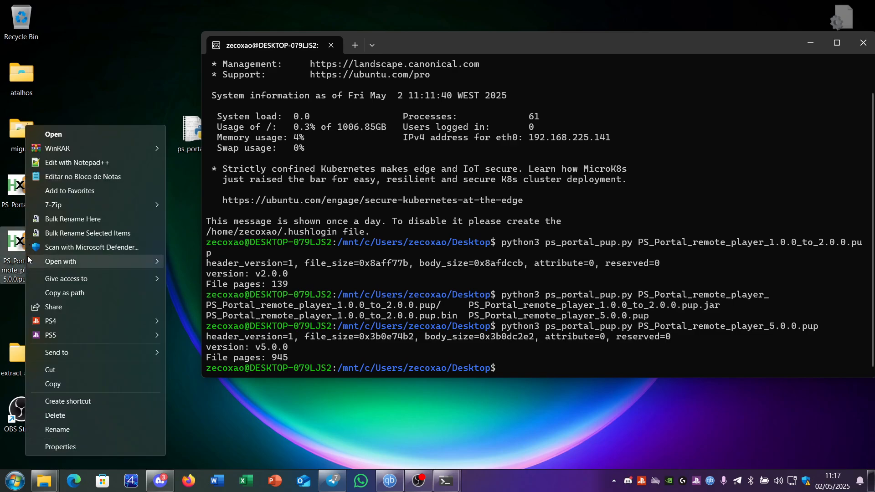
{"action": "mouse_move", "coordinate": [91, 205]}
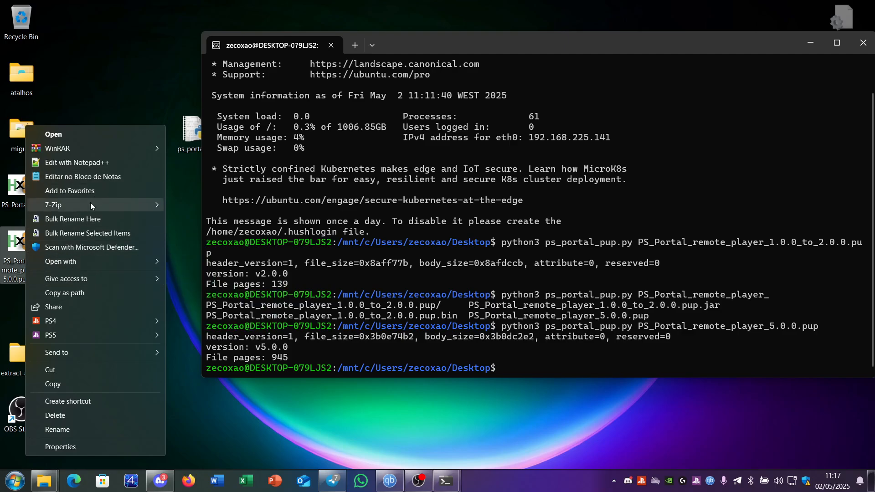
Extract the decrypted .pup.jar into its own folder and copy the 944 MB payload.bin from it.
{"action": "left_click", "coordinate": [52, 205]}
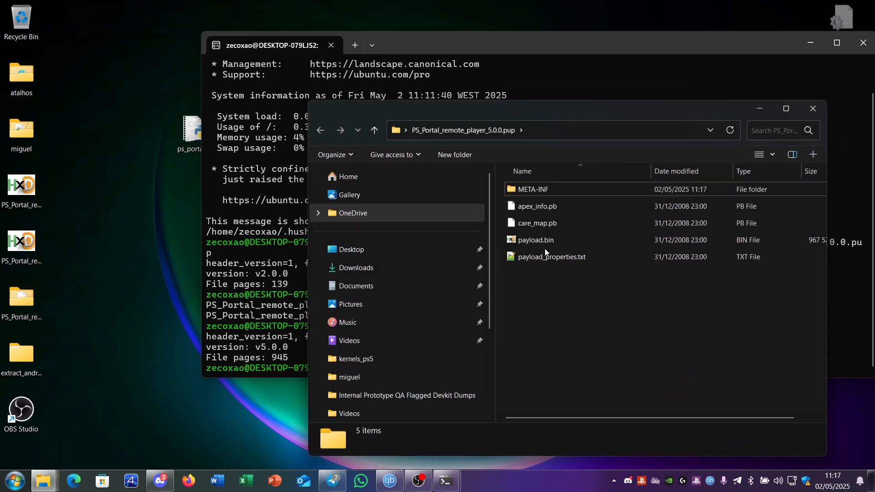
{"action": "right_click", "coordinate": [532, 240]}
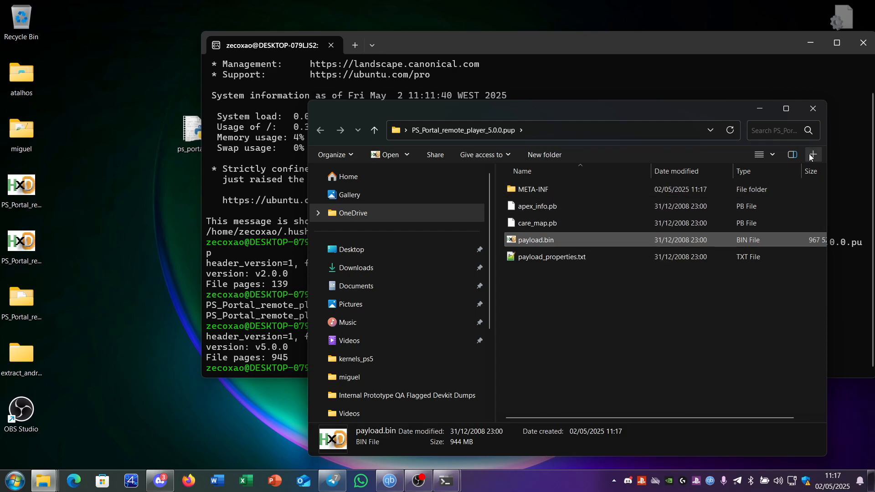
{"action": "left_click", "coordinate": [811, 107]}
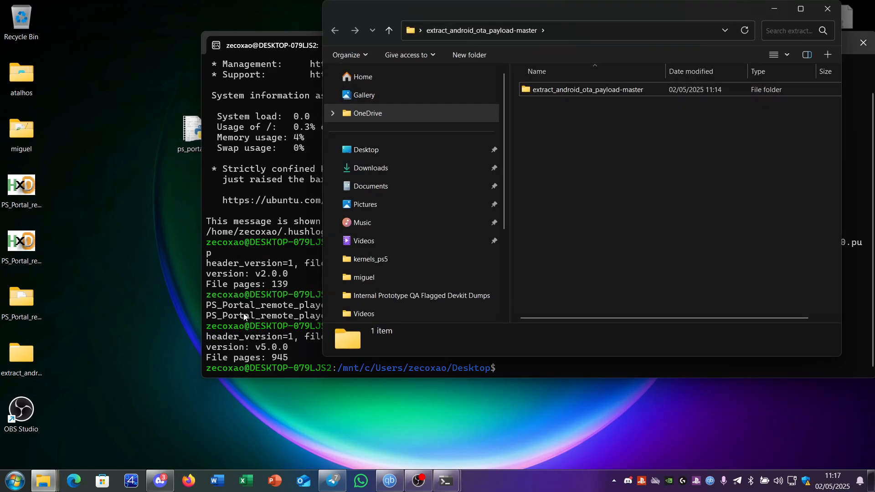
Paste payload.bin into the inner extract_android_ota_payload-master folder, replacing the existing file.
{"action": "double_click", "coordinate": [588, 89]}
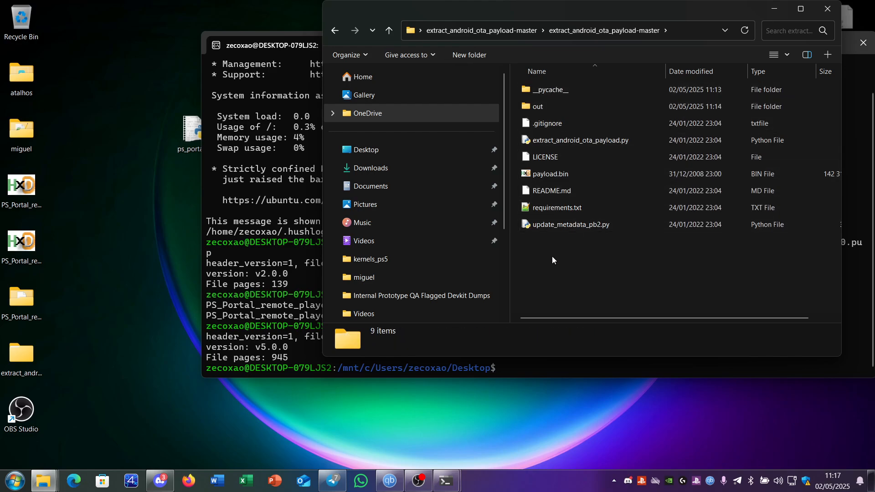
{"action": "mouse_move", "coordinate": [587, 106]}
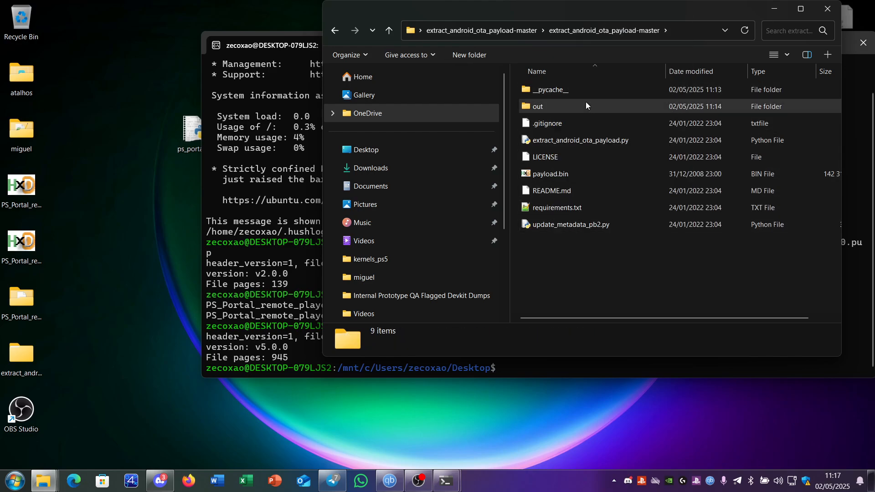
{"action": "left_click", "coordinate": [212, 182]}
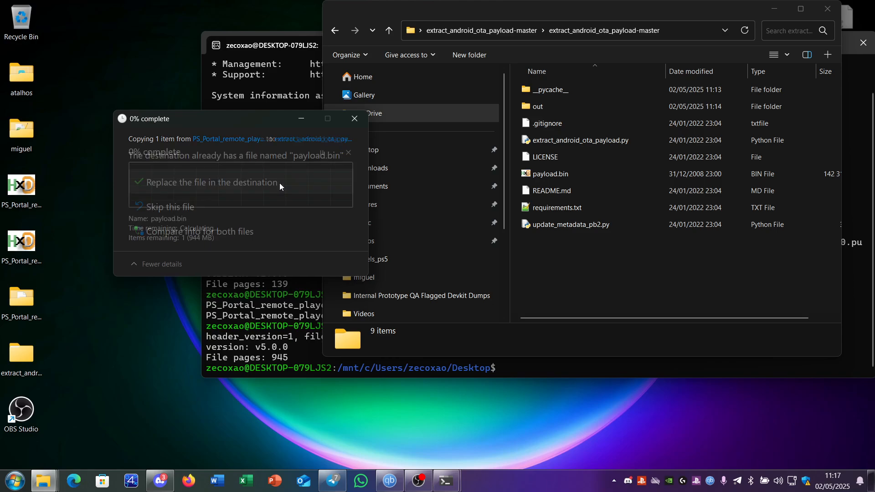
{"action": "left_click", "coordinate": [215, 182]}
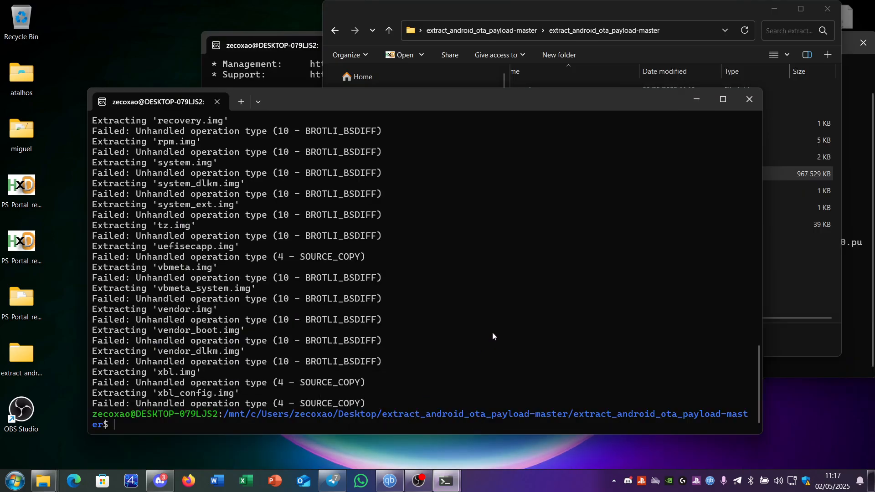
Run python3 extract_android_ota_payload.py payload.bin out and review the extracted images in the out folder.
{"action": "type", "text": "python3 extract_android_ota_payload.py payload.bin out"}
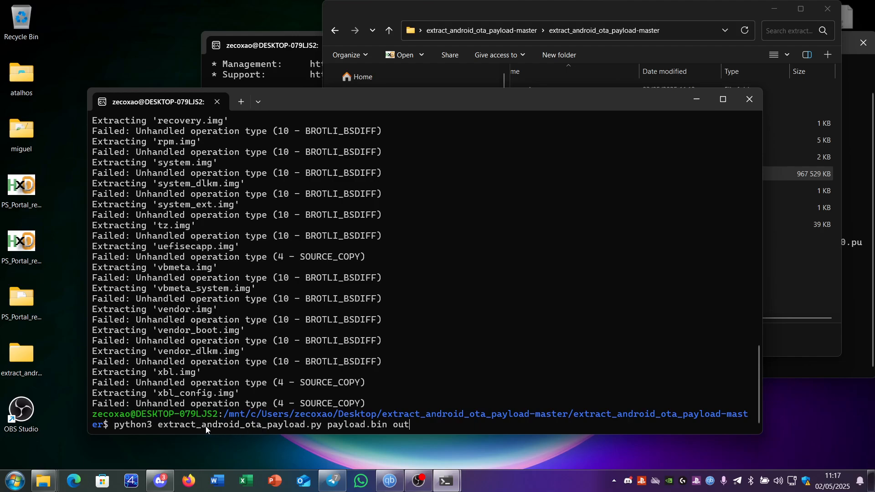
{"action": "mouse_move", "coordinate": [339, 429]}
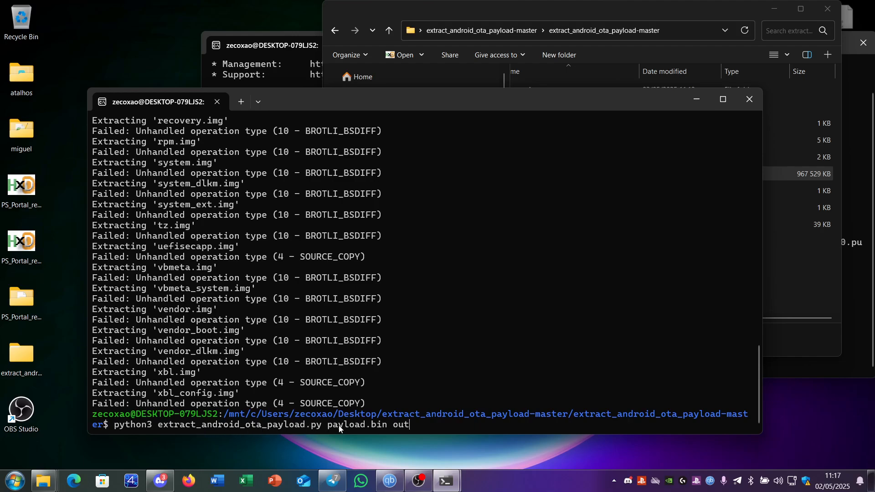
{"action": "key", "text": "Return"}
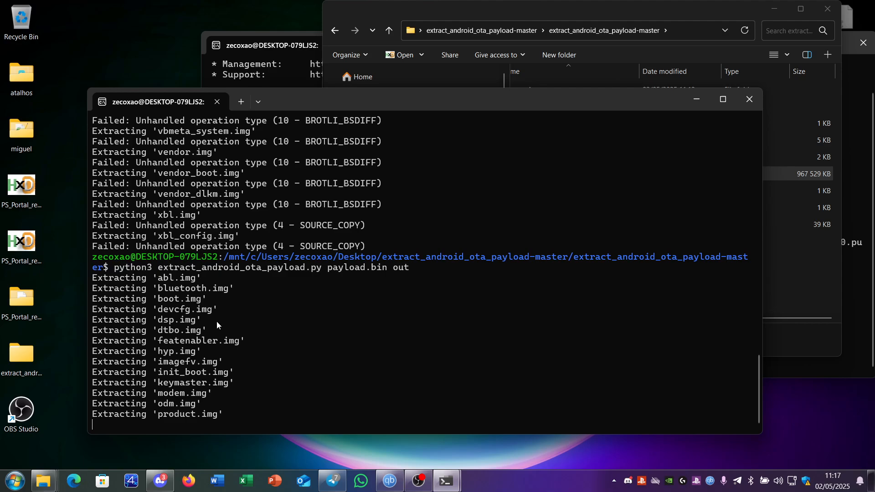
{"action": "mouse_move", "coordinate": [169, 314]}
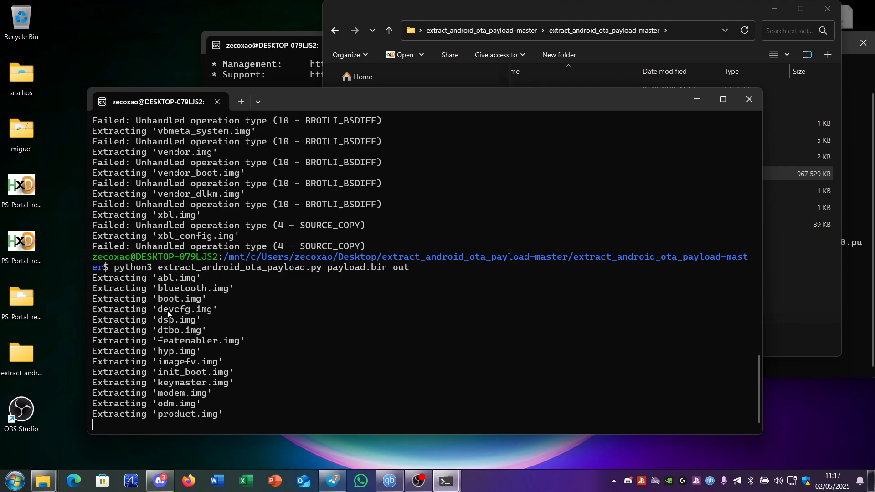
{"action": "mouse_move", "coordinate": [156, 335]}
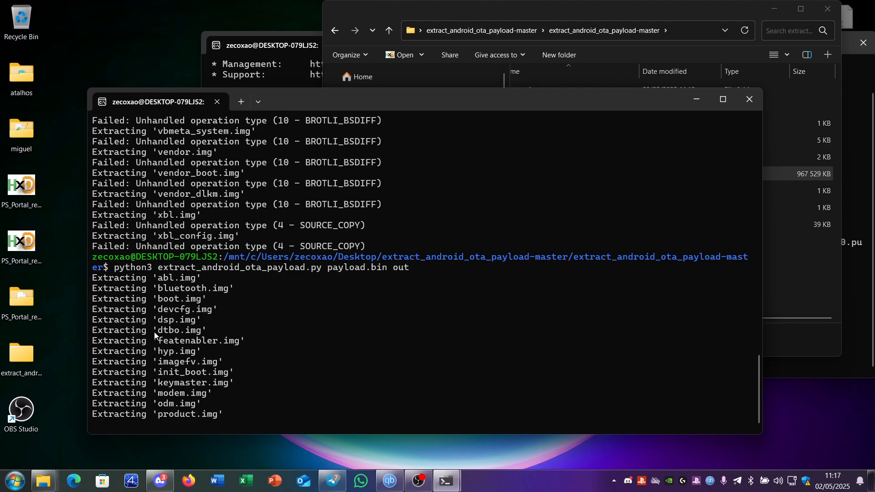
{"action": "mouse_move", "coordinate": [174, 351]}
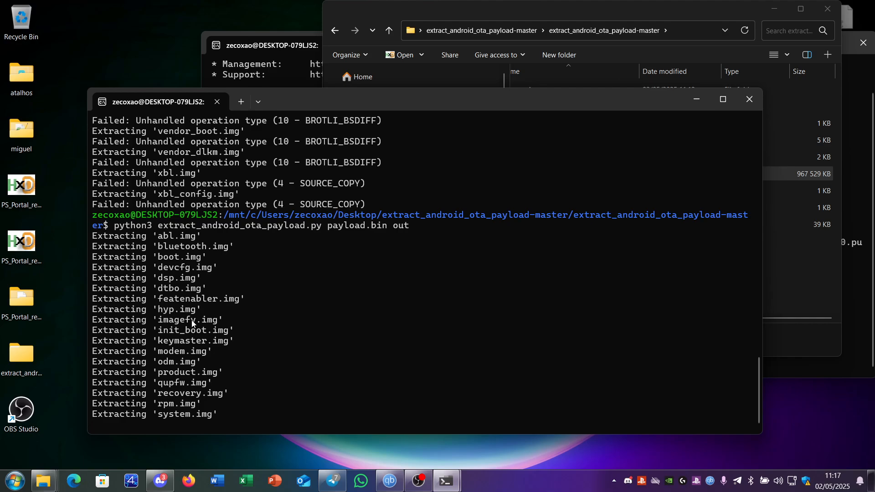
{"action": "mouse_move", "coordinate": [156, 348]}
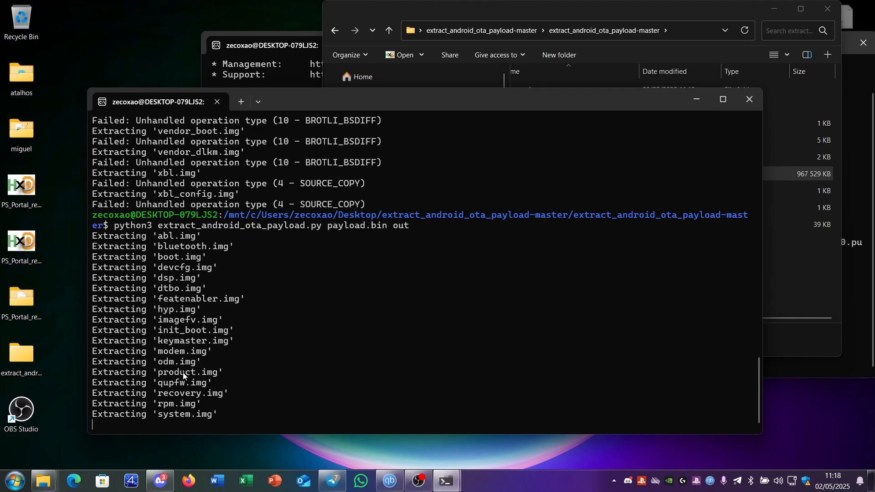
{"action": "mouse_move", "coordinate": [162, 388]}
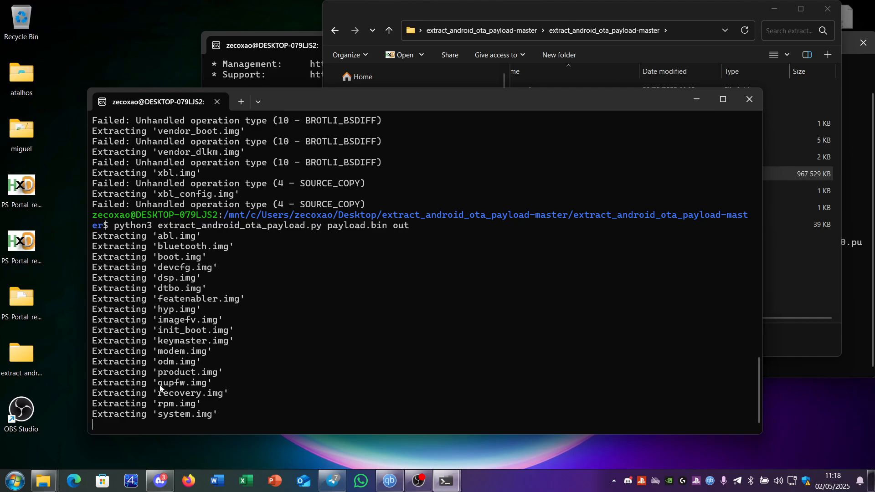
{"action": "mouse_move", "coordinate": [223, 382]}
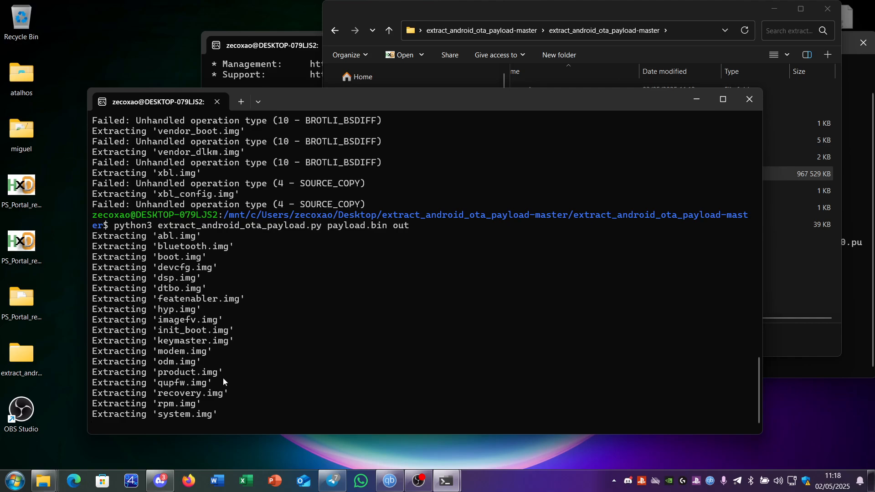
{"action": "mouse_move", "coordinate": [180, 424]}
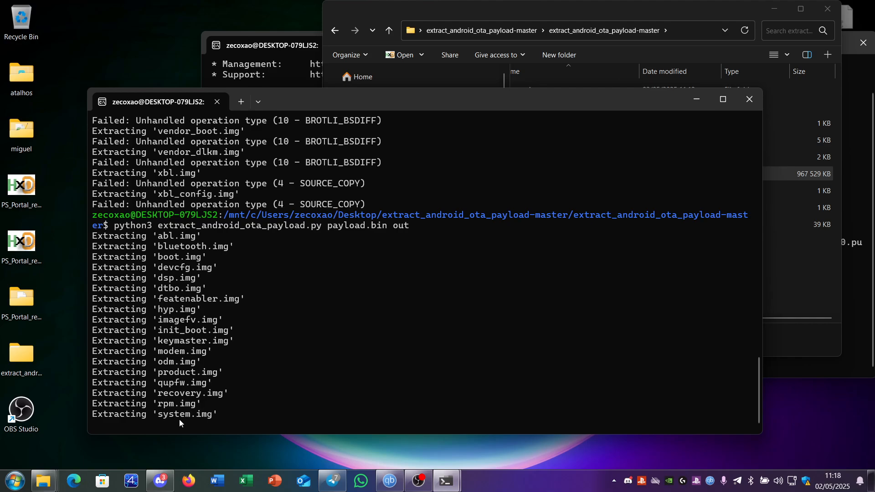
{"action": "mouse_move", "coordinate": [272, 411]}
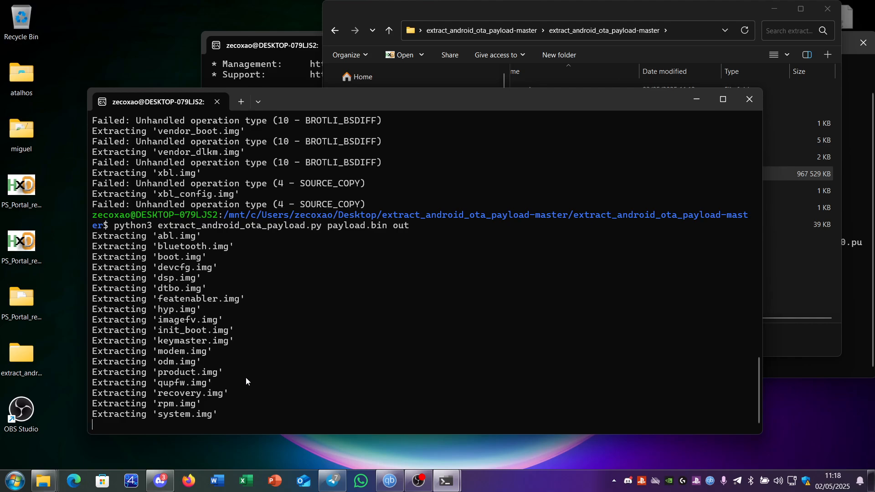
{"action": "mouse_move", "coordinate": [658, 287]}
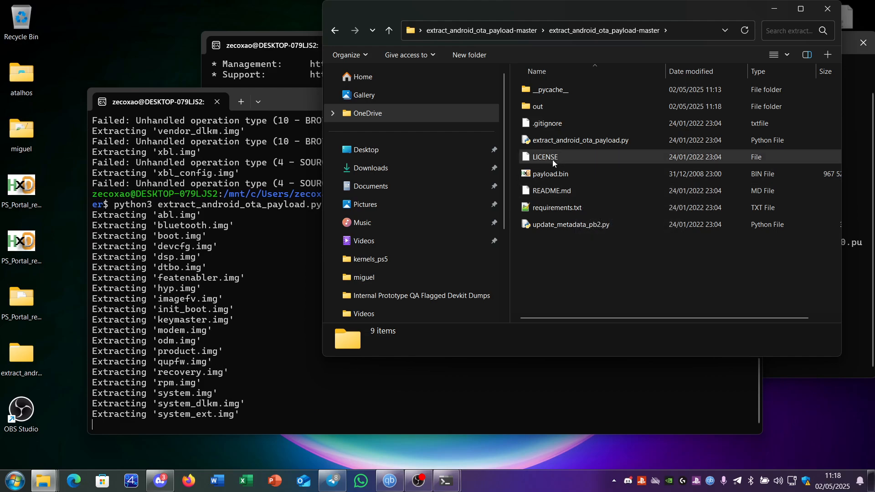
{"action": "mouse_move", "coordinate": [579, 140]}
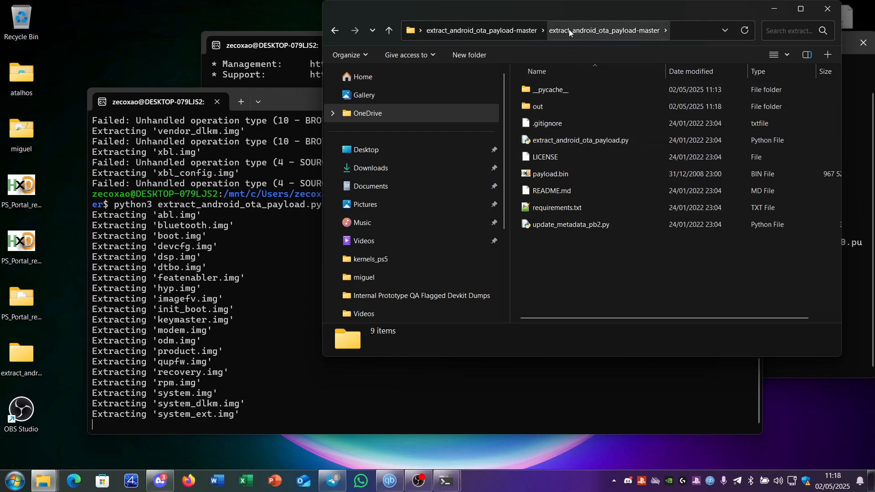
{"action": "mouse_move", "coordinate": [576, 118]}
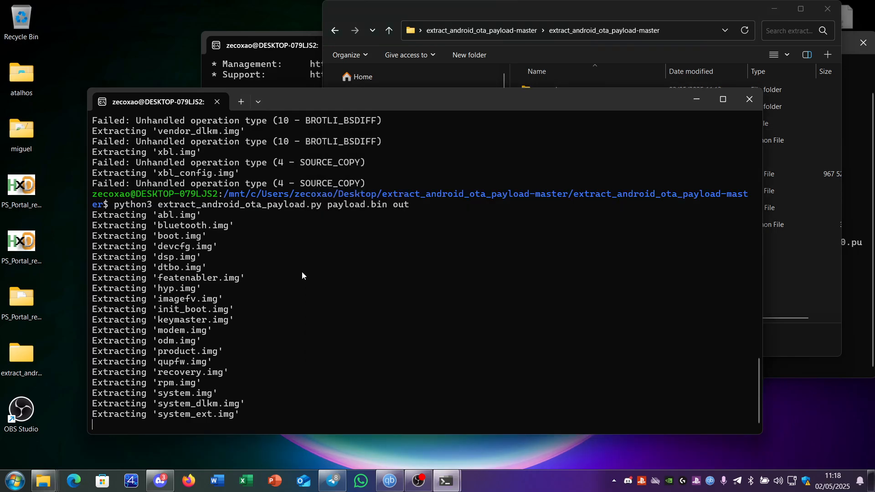
{"action": "mouse_move", "coordinate": [253, 347]}
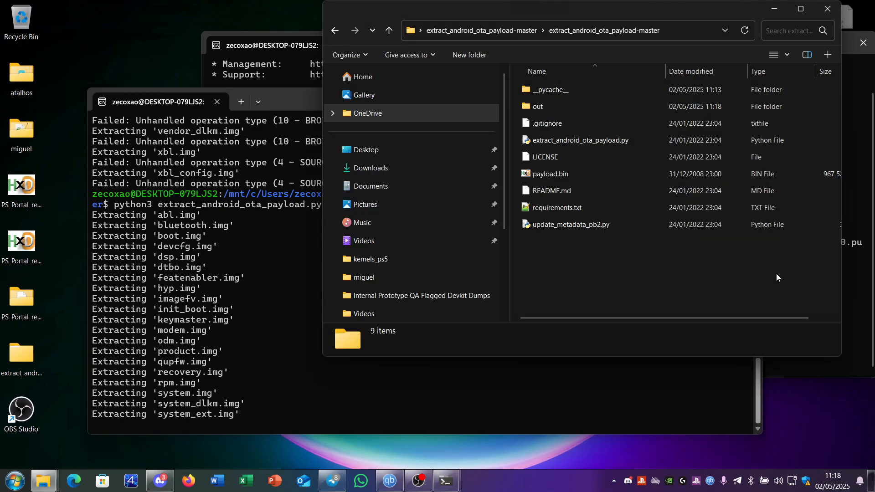
{"action": "double_click", "coordinate": [538, 106]}
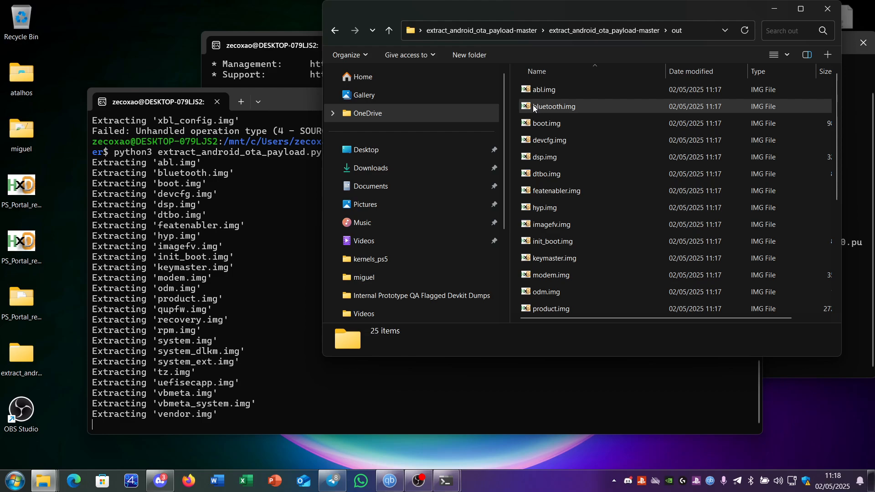
{"action": "scroll", "scroll_direction": "down", "scroll_amount": 3}
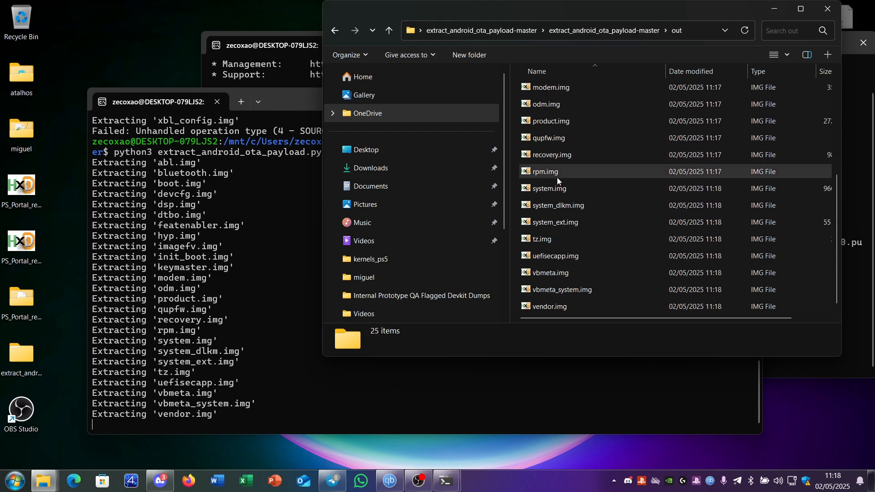
{"action": "mouse_move", "coordinate": [549, 306]}
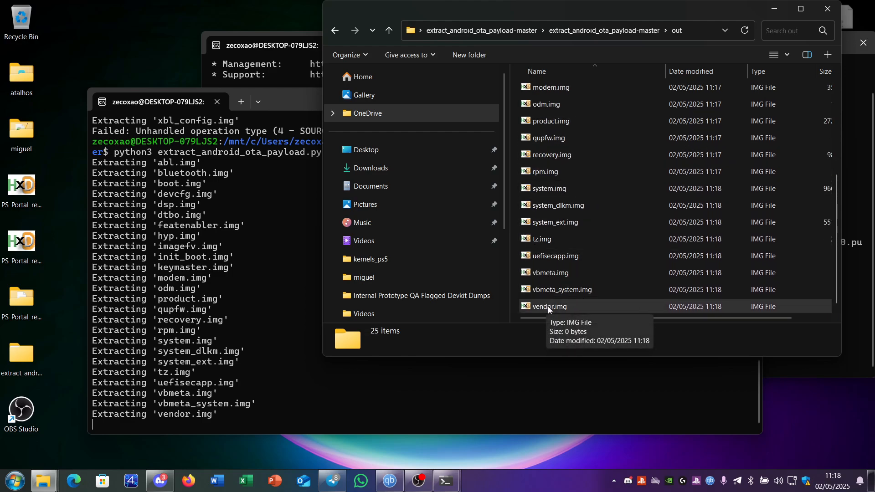
{"action": "mouse_move", "coordinate": [456, 319]}
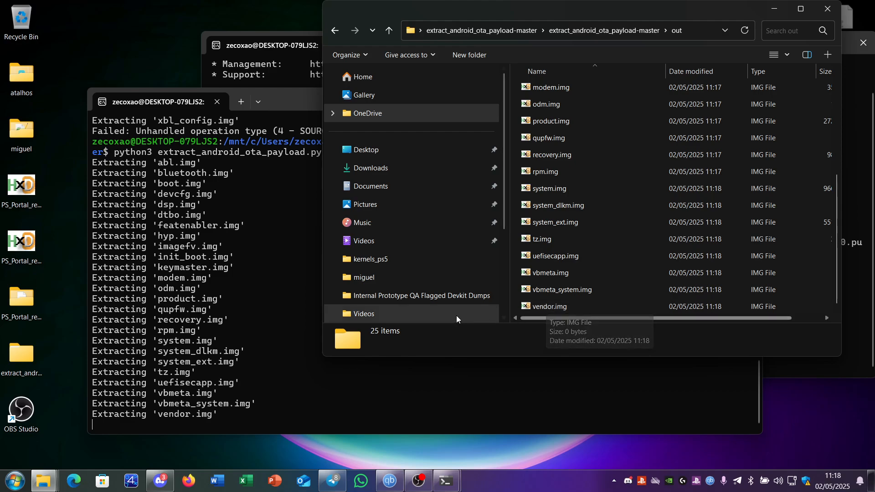
{"action": "mouse_move", "coordinate": [574, 332]}
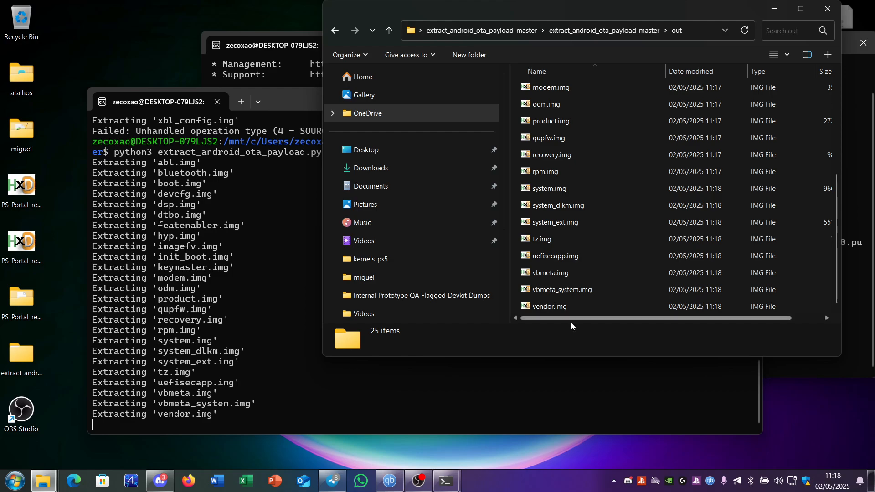
{"action": "mouse_move", "coordinate": [580, 324]}
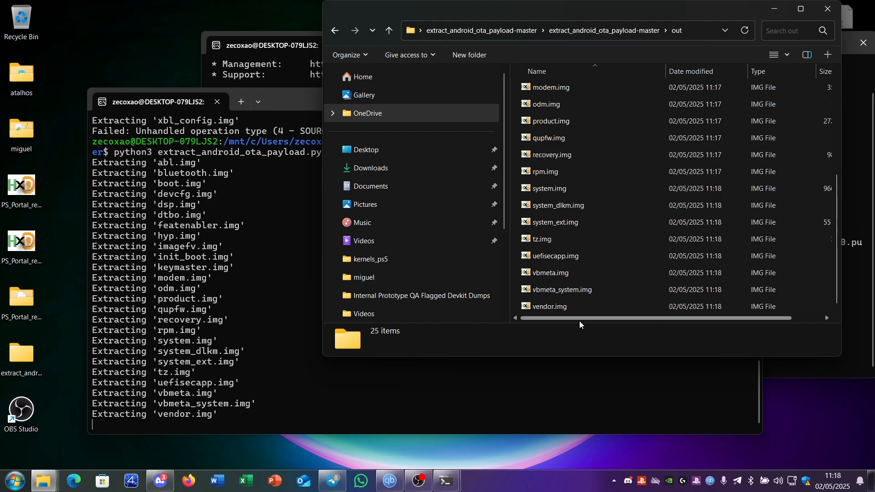
{"action": "mouse_move", "coordinate": [225, 391]}
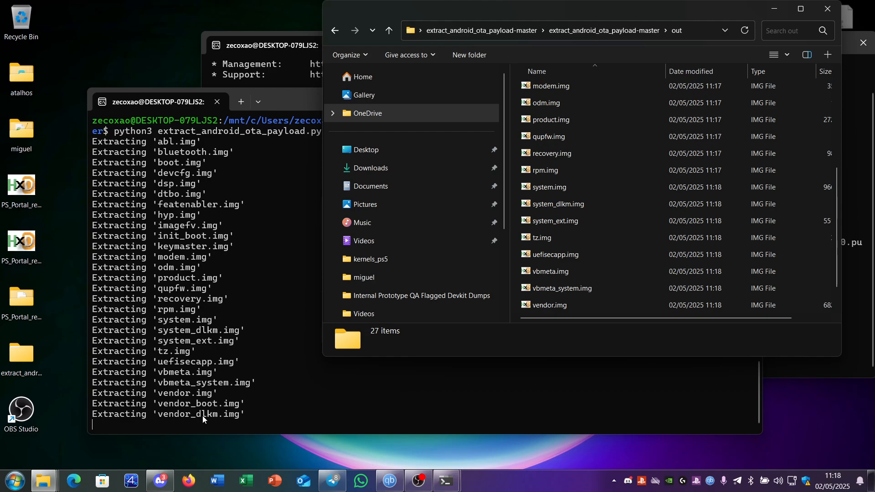
{"action": "mouse_move", "coordinate": [555, 344]}
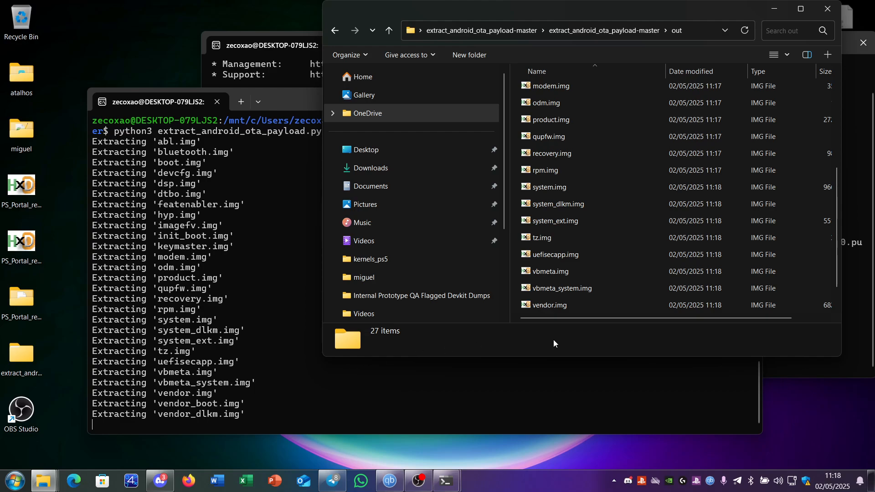
{"action": "mouse_move", "coordinate": [576, 329]}
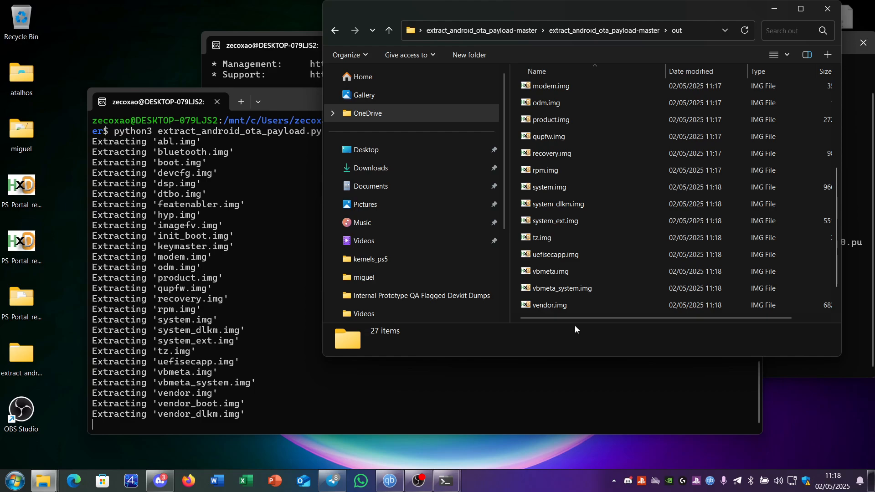
{"action": "mouse_move", "coordinate": [582, 237]}
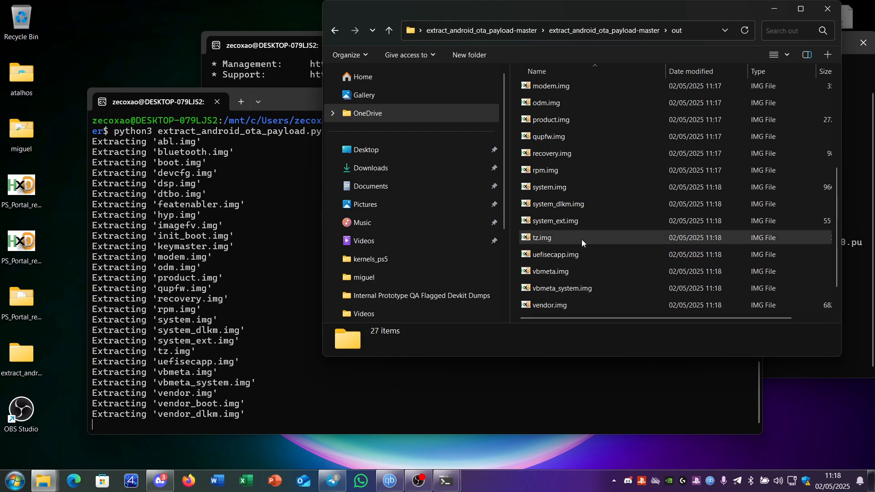
{"action": "mouse_move", "coordinate": [580, 239]}
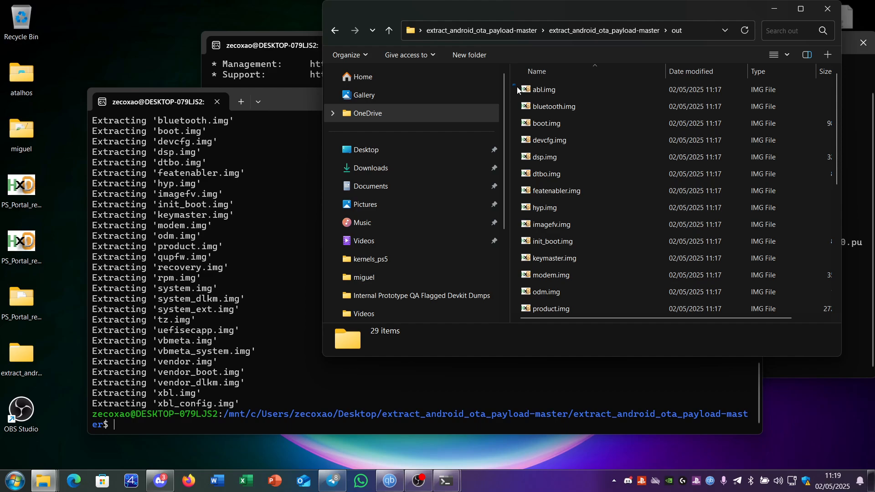
Select all partition images and extract each into its own folder with 7-Zip, answering Sim a tudo to overwrites.
{"action": "key", "text": "ctrl+a"}
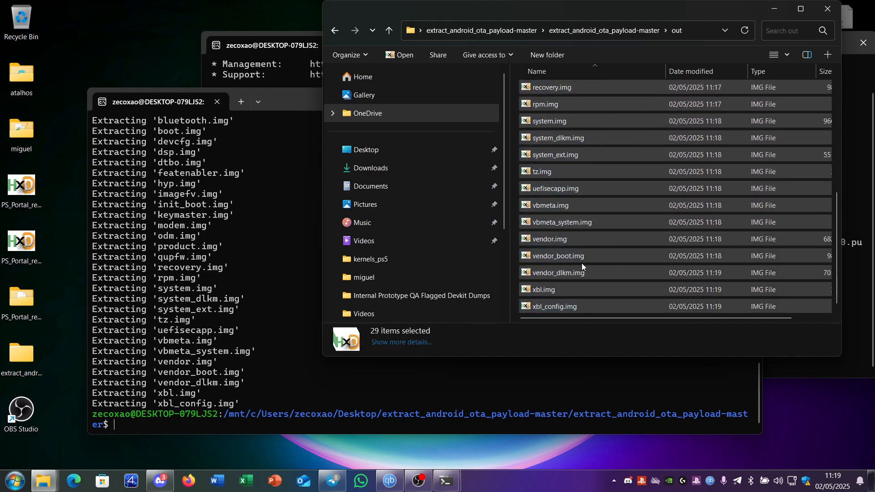
{"action": "right_click", "coordinate": [550, 205]}
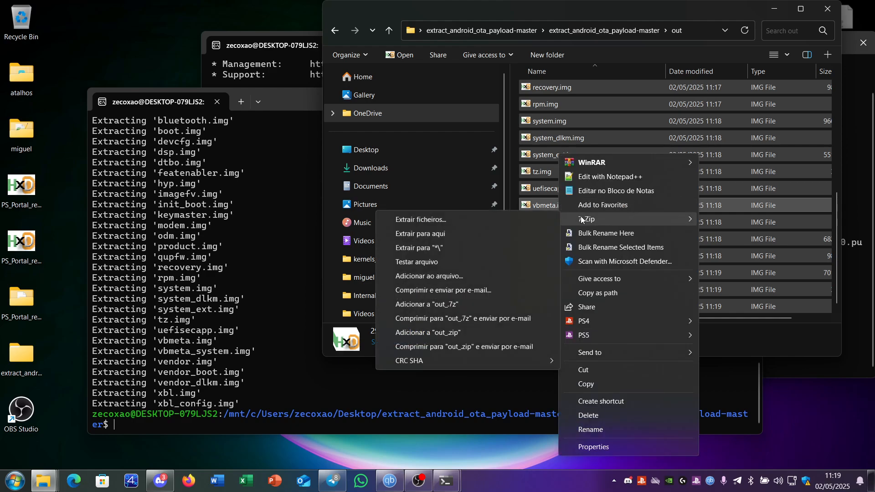
{"action": "mouse_move", "coordinate": [428, 248]}
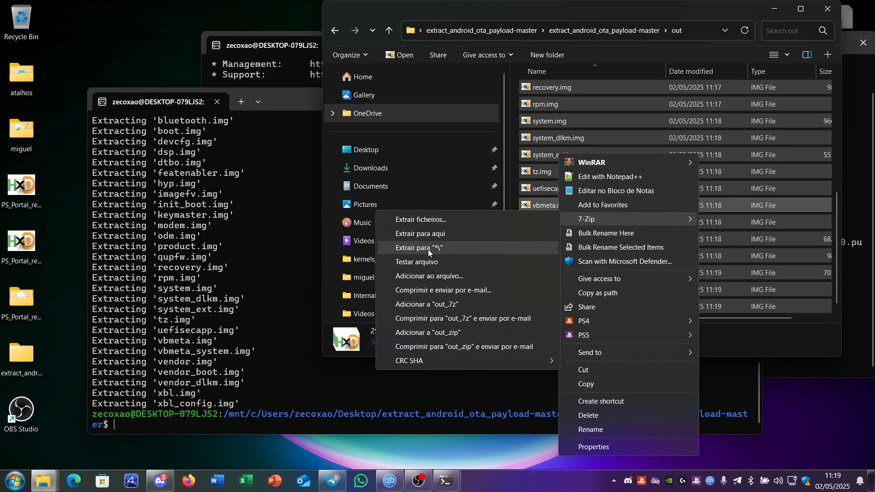
{"action": "left_click", "coordinate": [419, 248]}
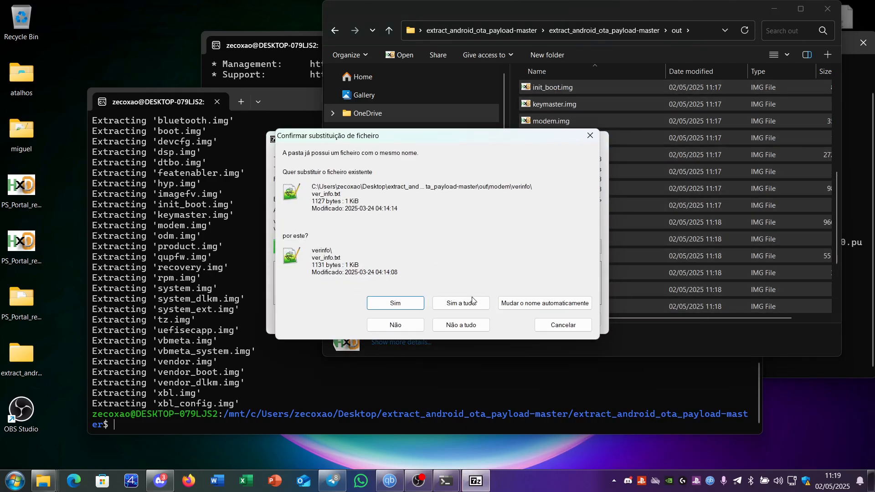
{"action": "left_click", "coordinate": [460, 302]}
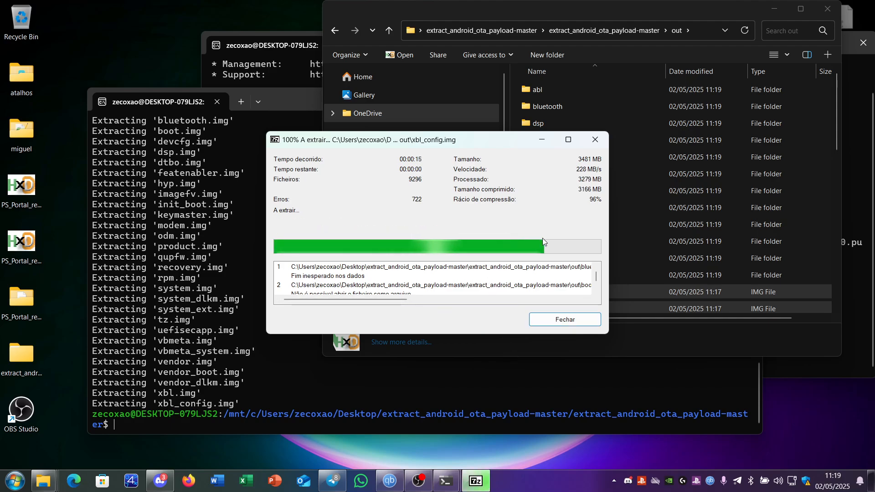
{"action": "left_click", "coordinate": [564, 319]}
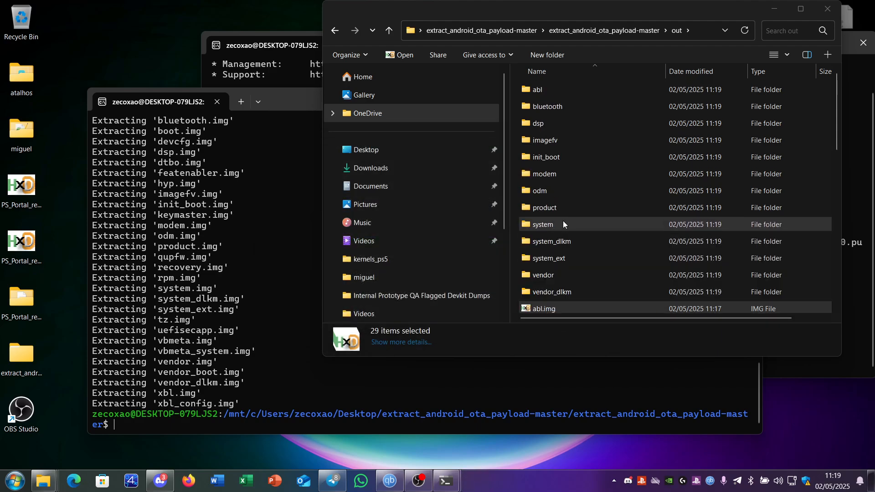
{"action": "mouse_move", "coordinate": [555, 241]}
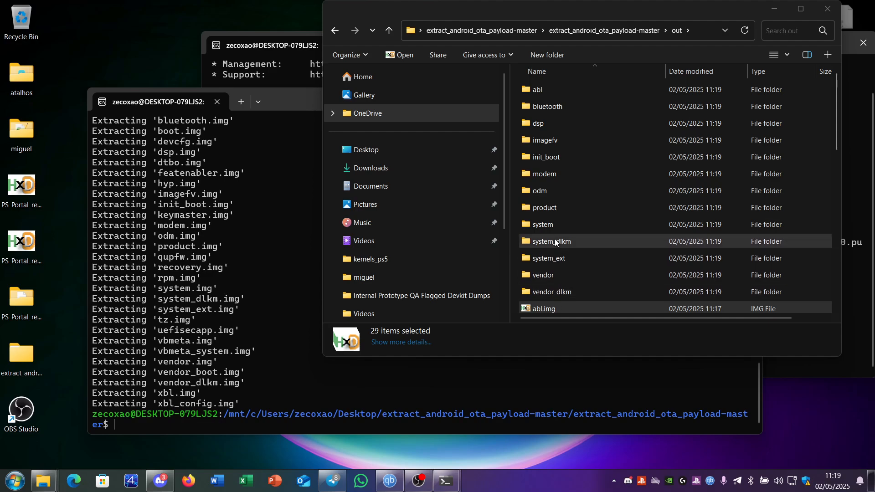
{"action": "mouse_move", "coordinate": [565, 157]}
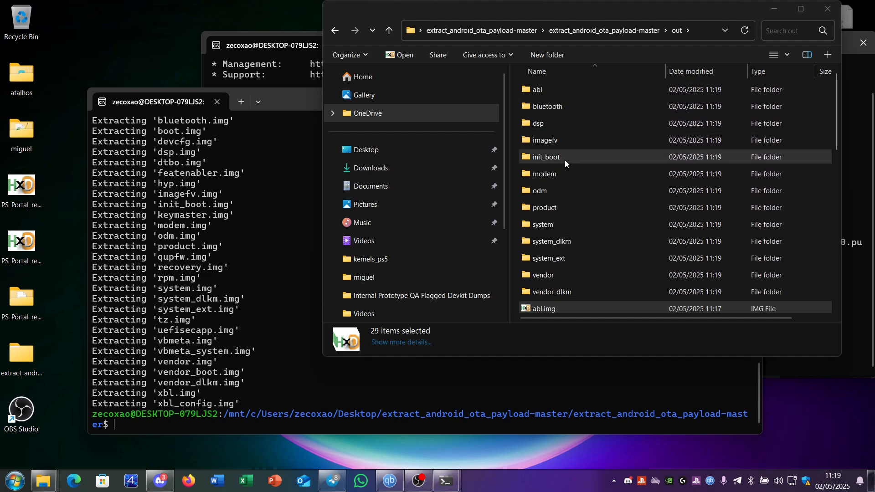
Browse the unpacked system folder's contents (apex, bin, etc) and close the File Explorer window.
{"action": "scroll", "scroll_direction": "down", "scroll_amount": 3}
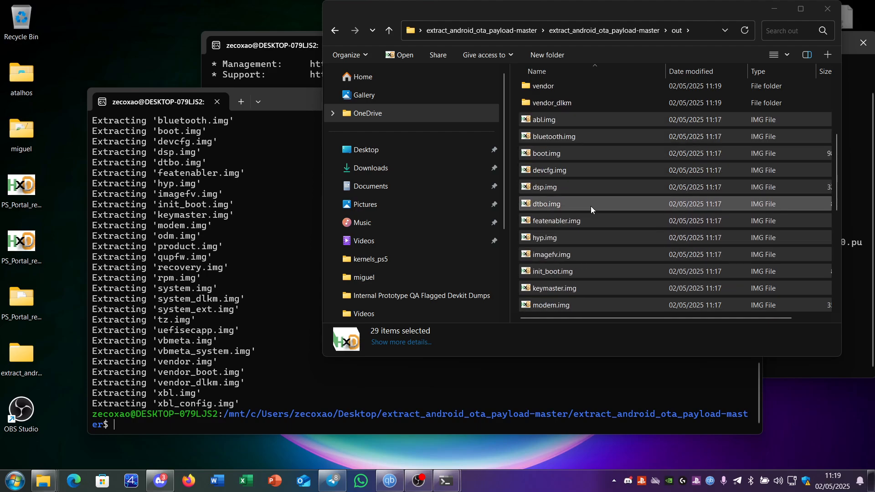
{"action": "mouse_move", "coordinate": [591, 199]}
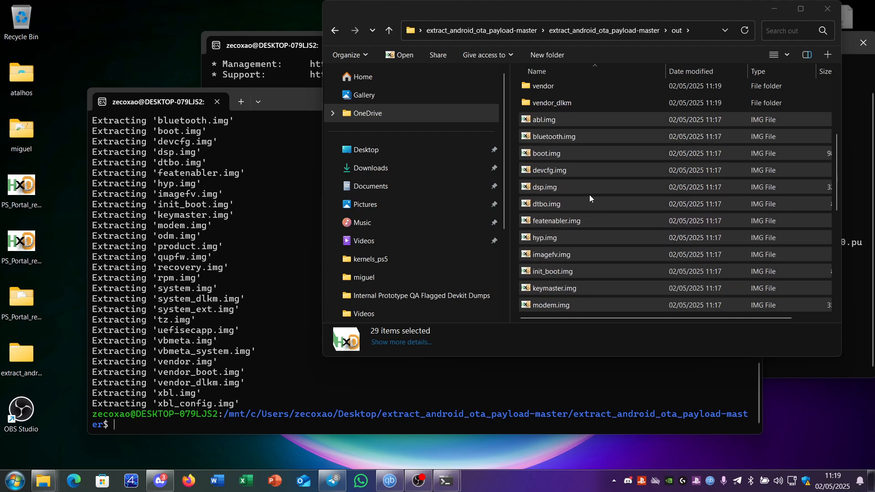
{"action": "scroll", "scroll_direction": "up", "scroll_amount": 3}
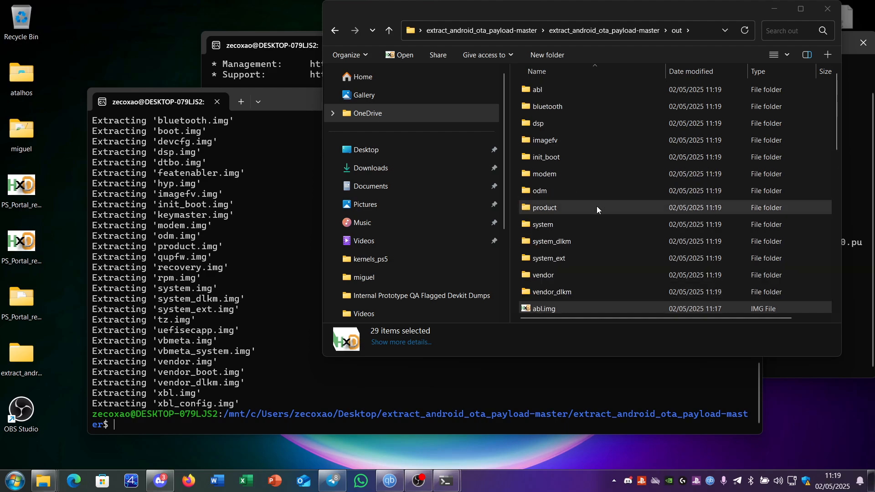
{"action": "mouse_move", "coordinate": [724, 132]}
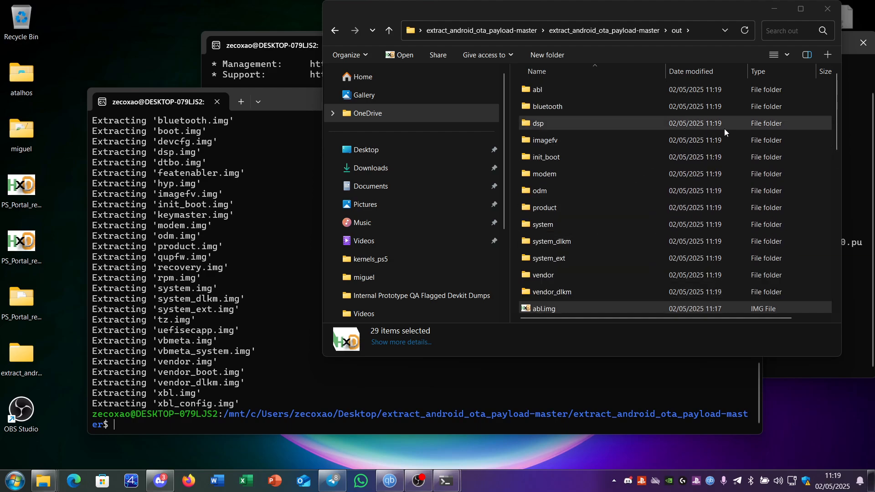
{"action": "mouse_move", "coordinate": [607, 164]}
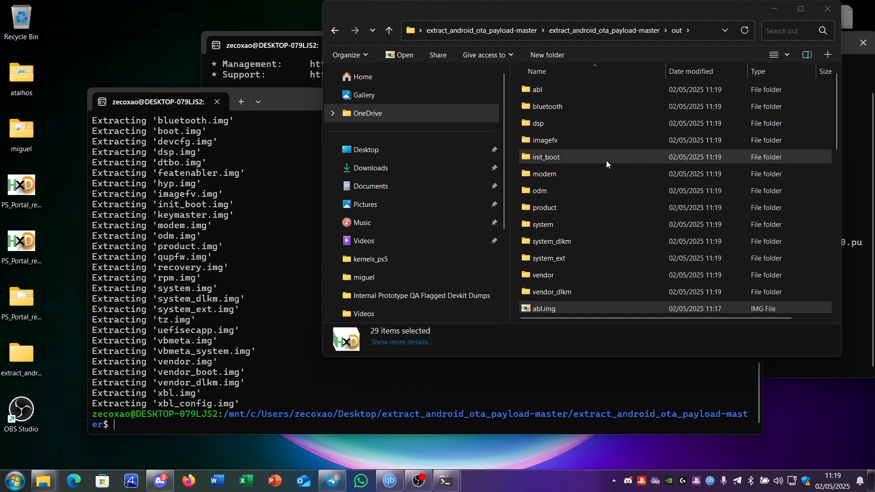
{"action": "double_click", "coordinate": [540, 224]}
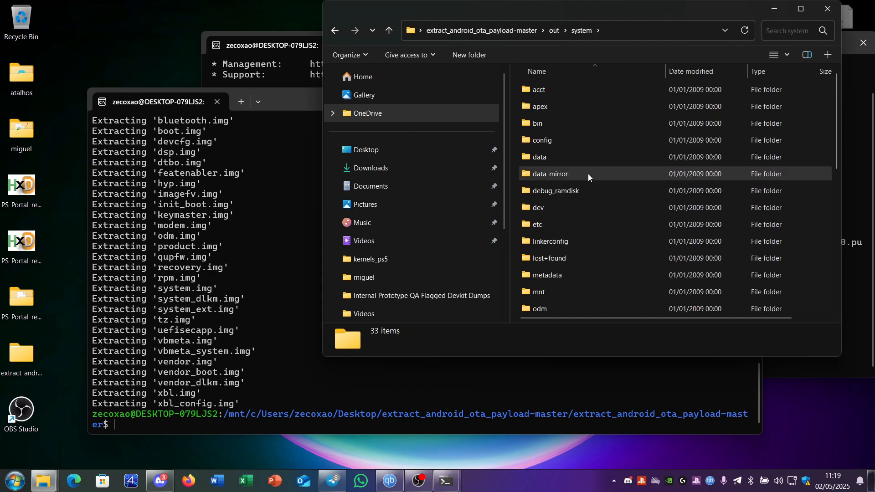
{"action": "scroll", "scroll_direction": "down", "scroll_amount": 3}
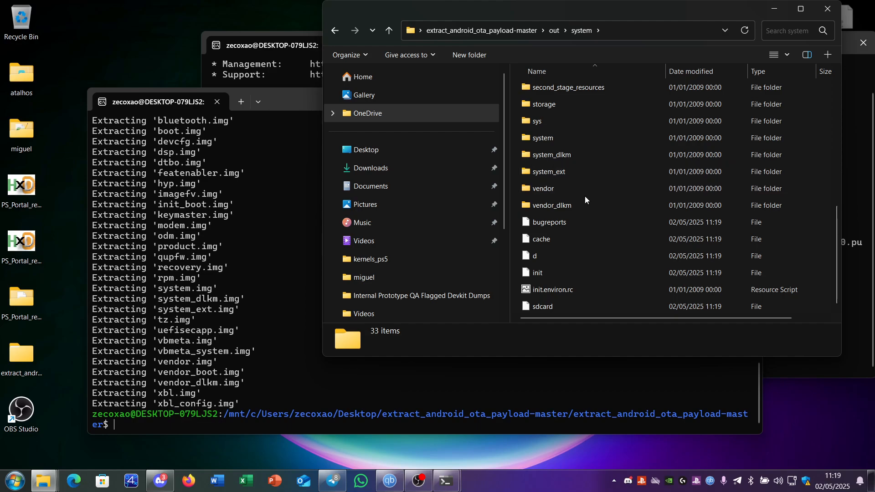
{"action": "scroll", "scroll_direction": "up", "scroll_amount": 3}
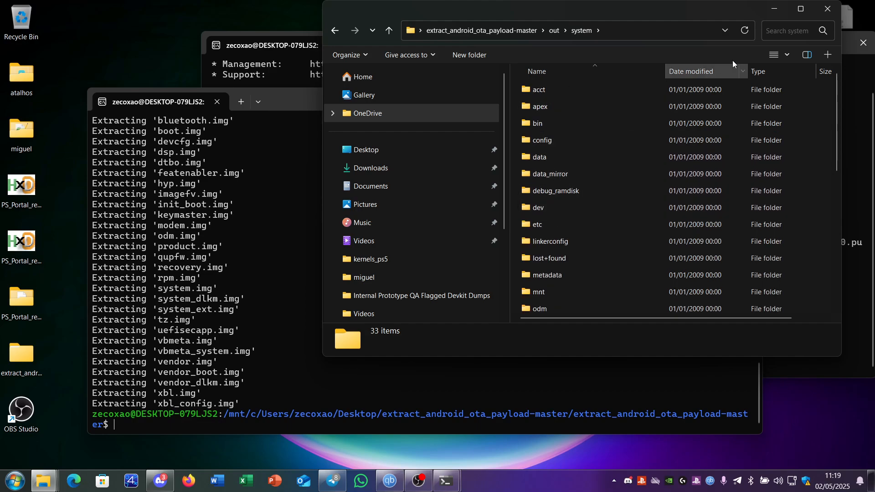
{"action": "left_click", "coordinate": [828, 9]}
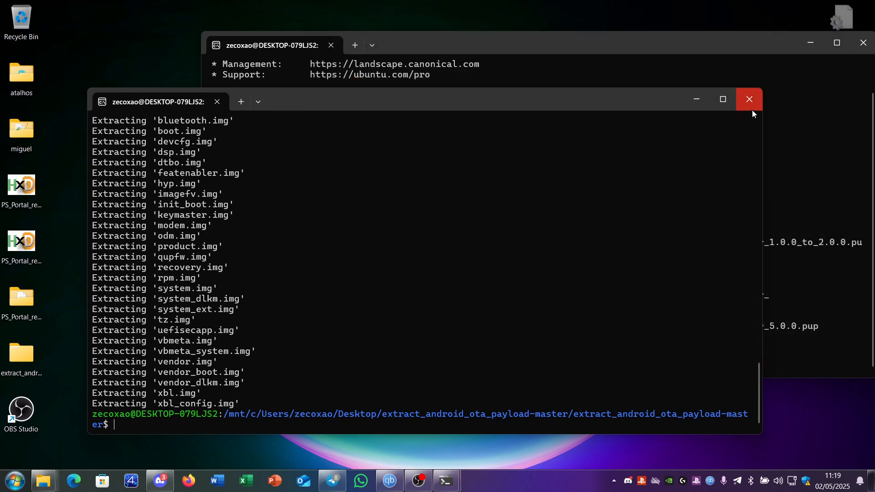
Close the extraction-output terminal and the remaining Ubuntu terminal window.
{"action": "left_click", "coordinate": [749, 99]}
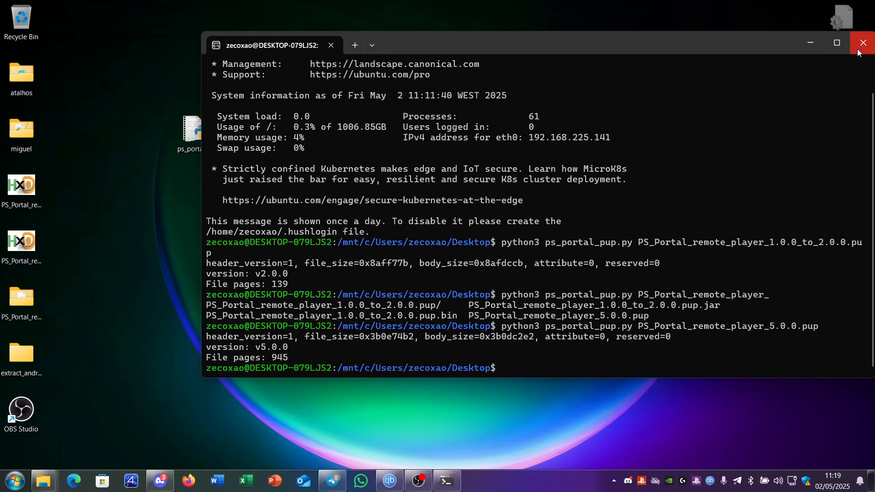
{"action": "left_click", "coordinate": [864, 43]}
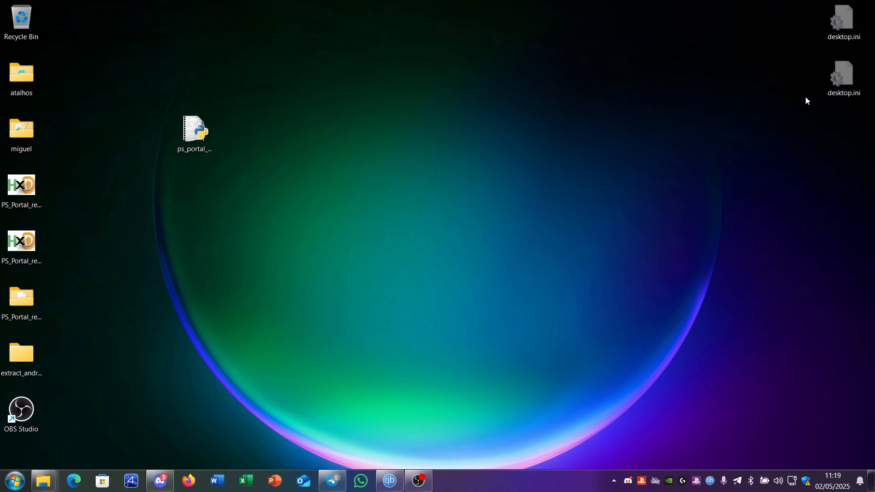
{"action": "mouse_move", "coordinate": [795, 128]}
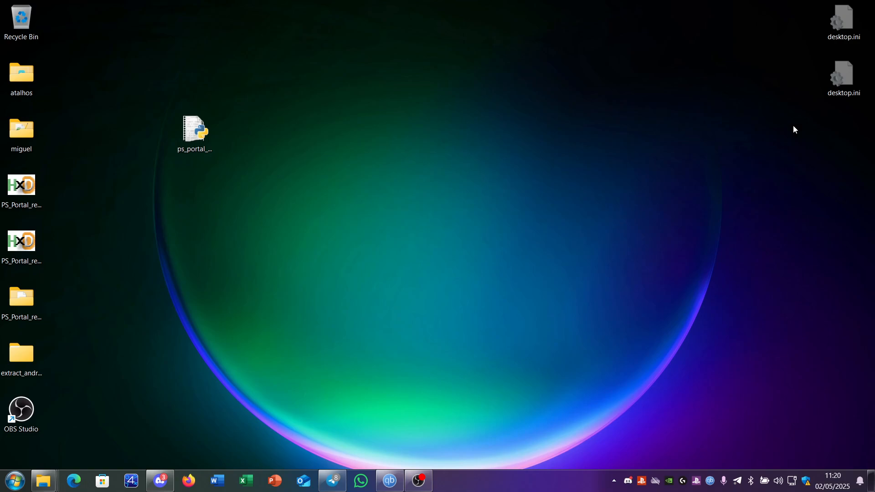
{"action": "mouse_move", "coordinate": [747, 247]}
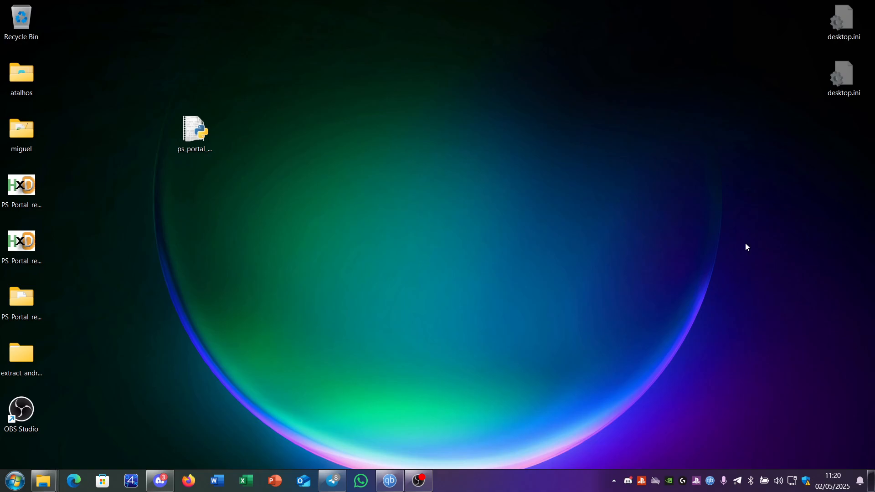